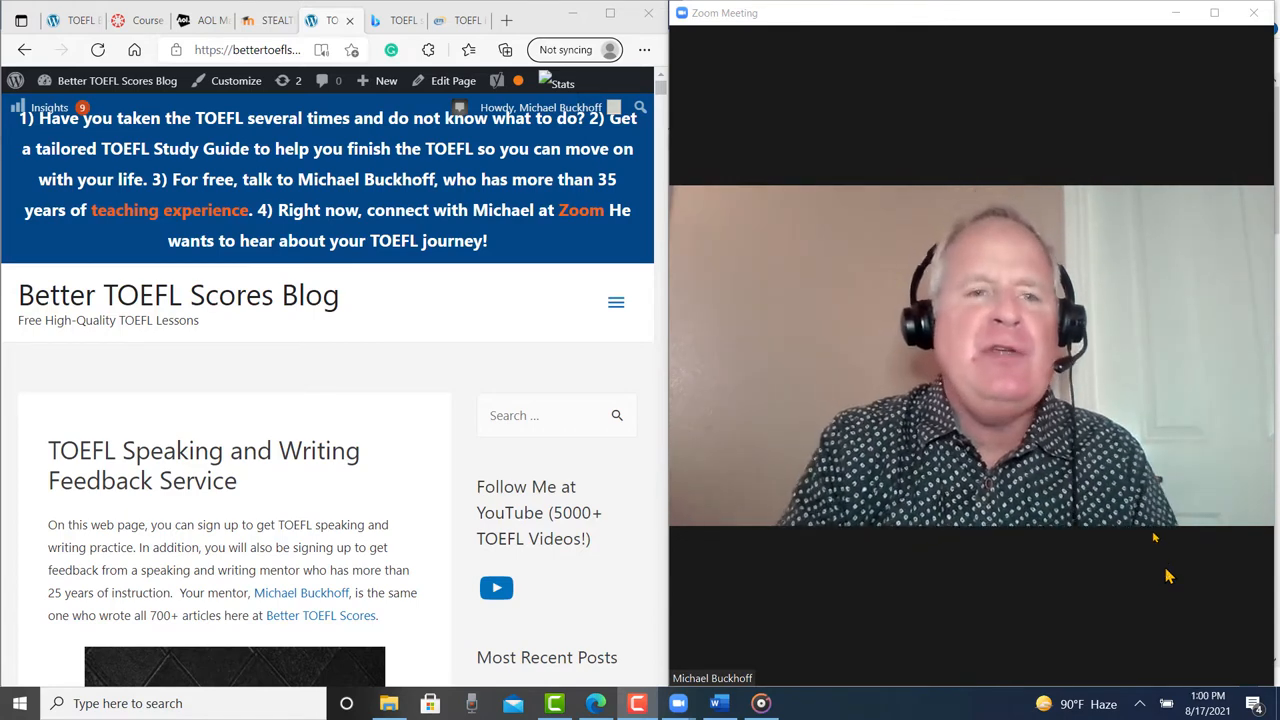
- Show the ETS Independent Speaking Rubrics PDF with the score 4, 3 and 2 rows in view
{"action": "left_click", "coordinate": [400, 20]}
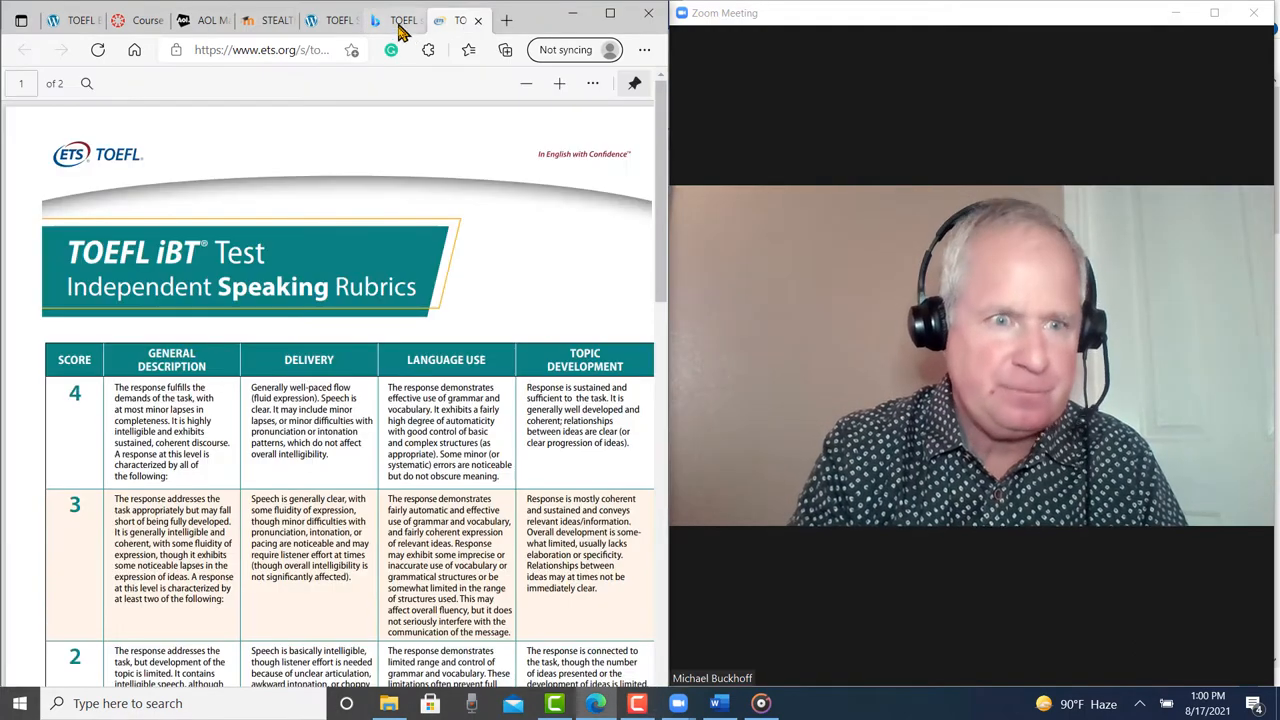
{"action": "scroll", "scroll_direction": "down", "scroll_amount": 3}
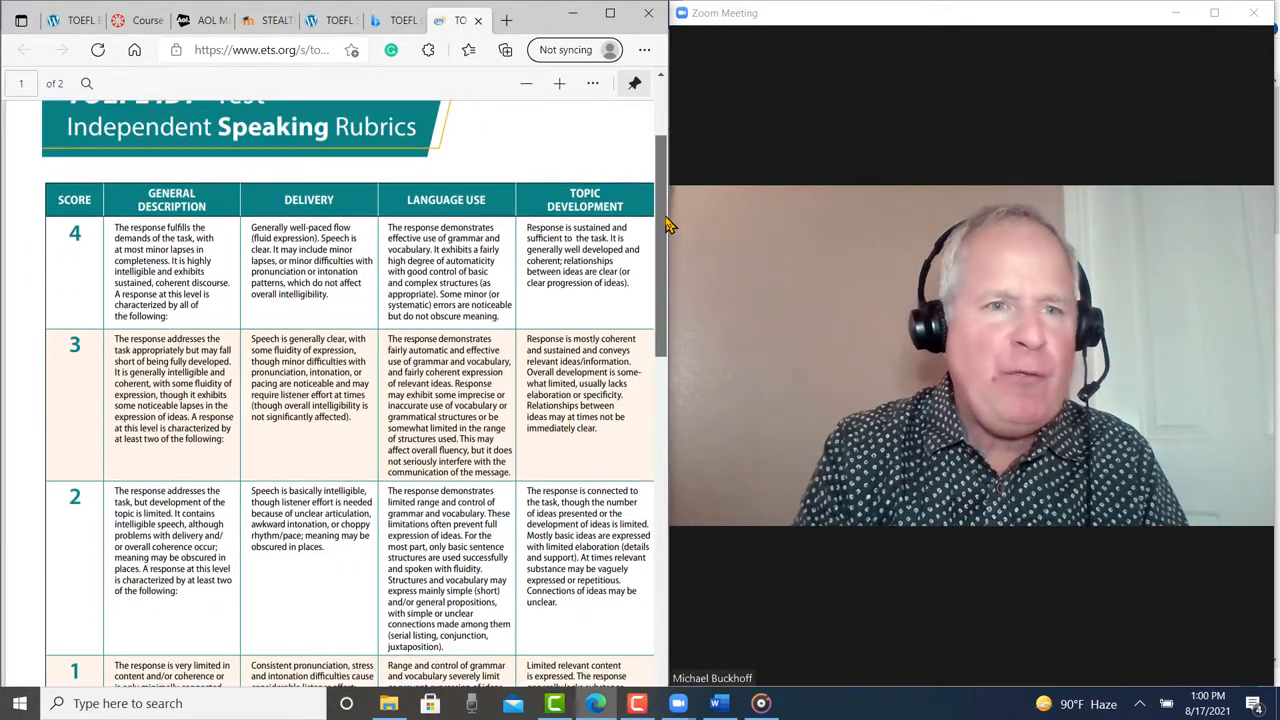
{"action": "scroll", "scroll_direction": "up", "scroll_amount": 3}
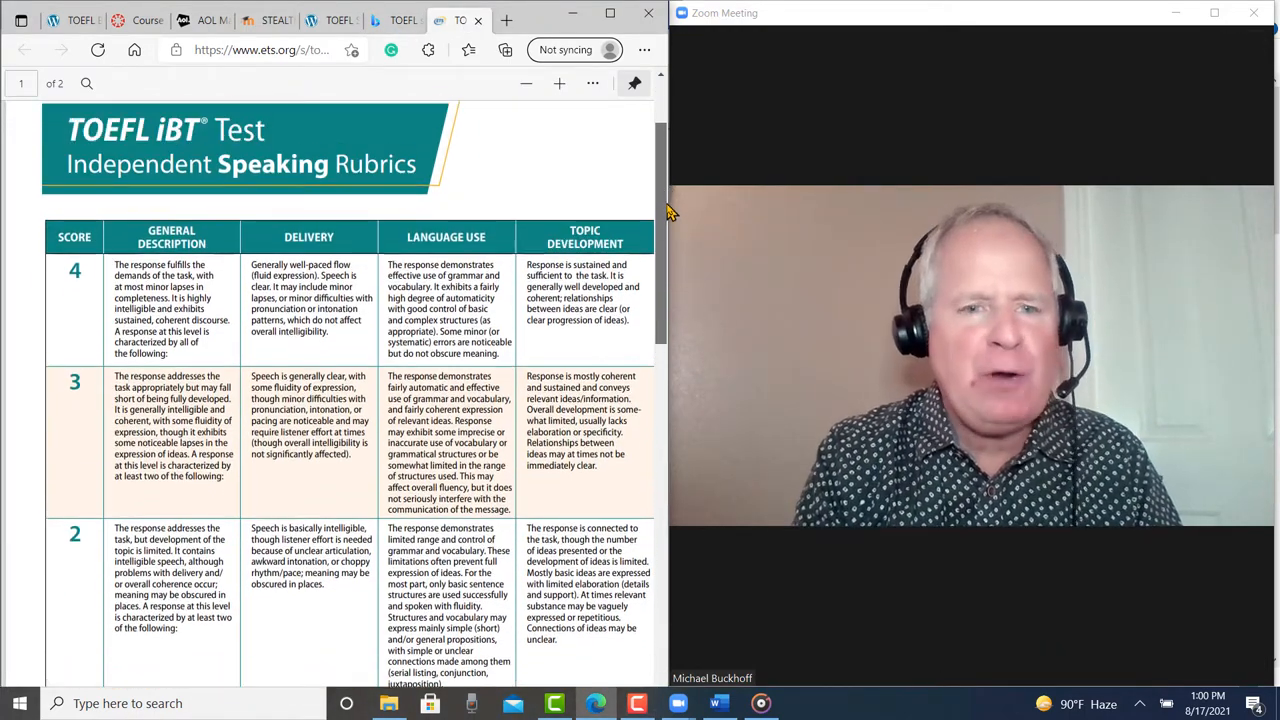
{"action": "left_click", "coordinate": [760, 704]}
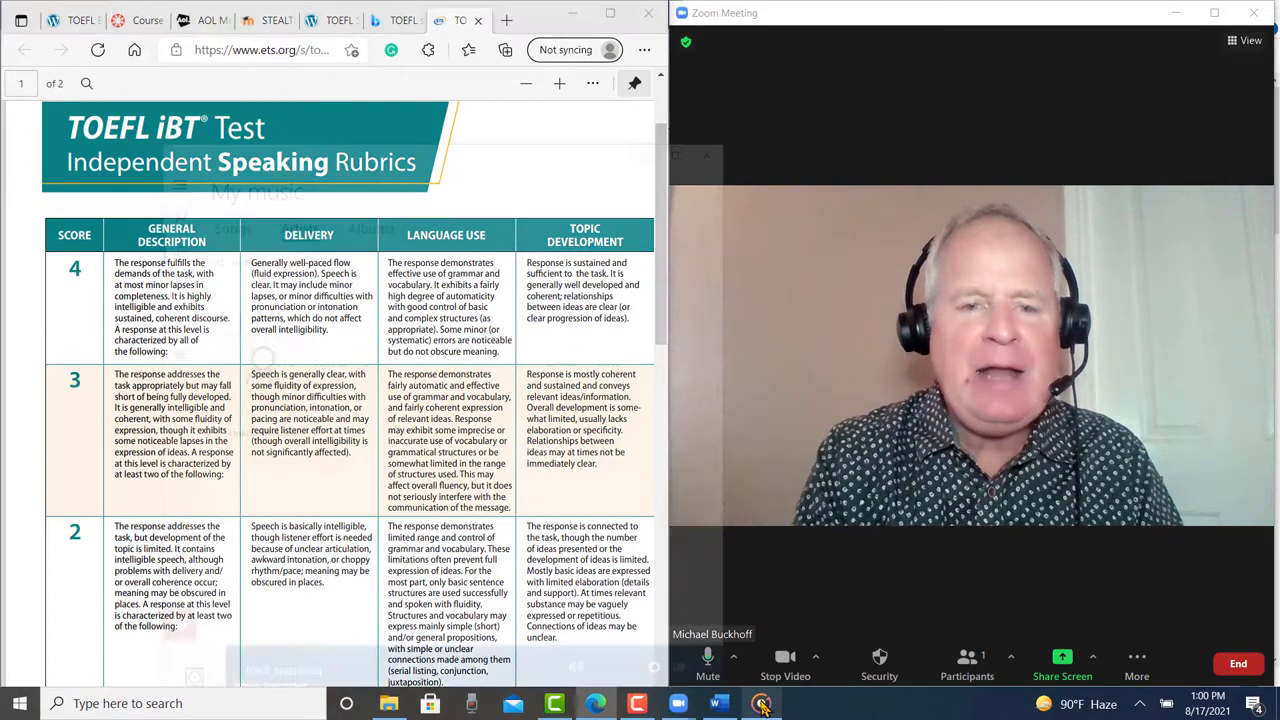
- Bring the Word note asking Michael to evaluate and score the speaking test to the front
{"action": "left_click", "coordinate": [718, 704]}
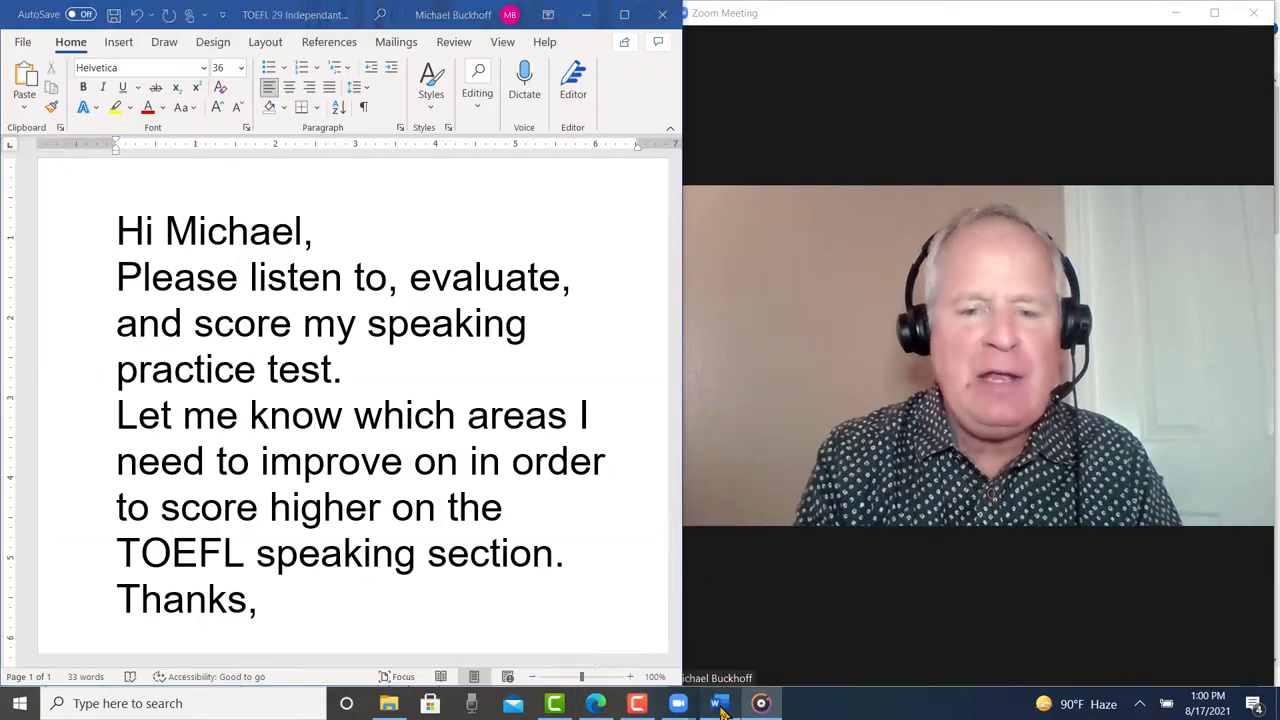
{"action": "left_click", "coordinate": [320, 232]}
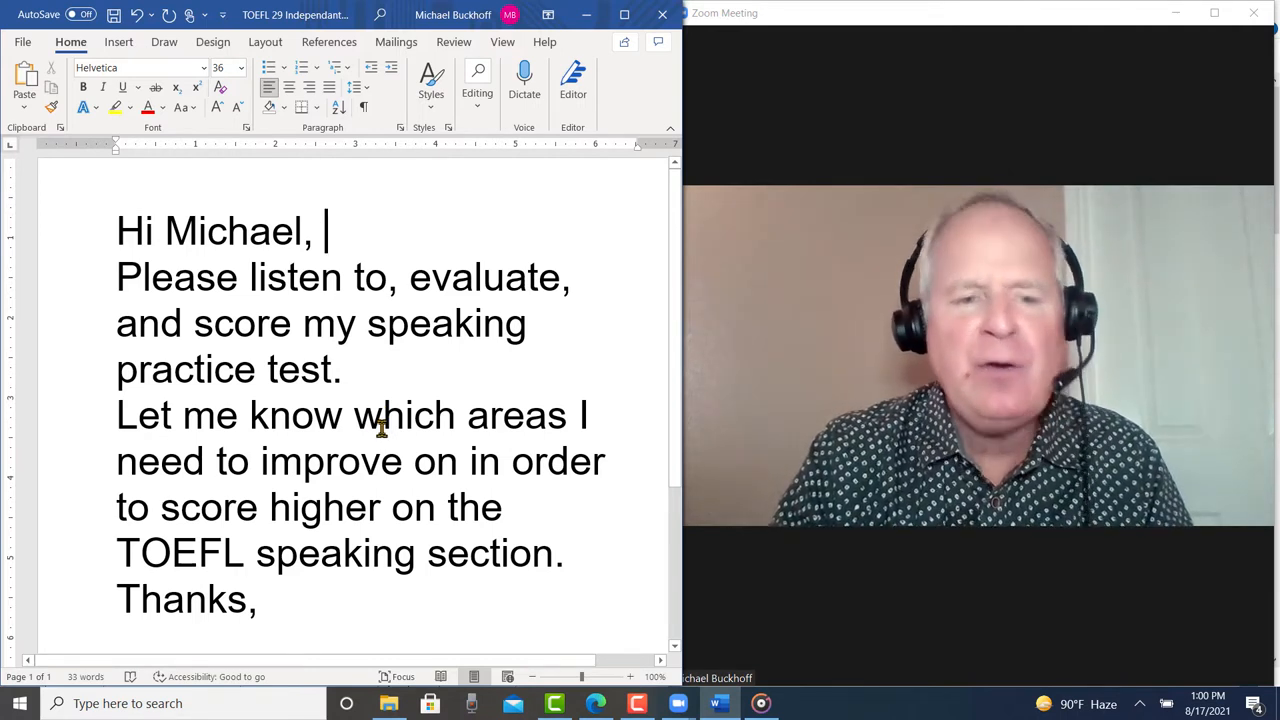
{"action": "left_click", "coordinate": [762, 704]}
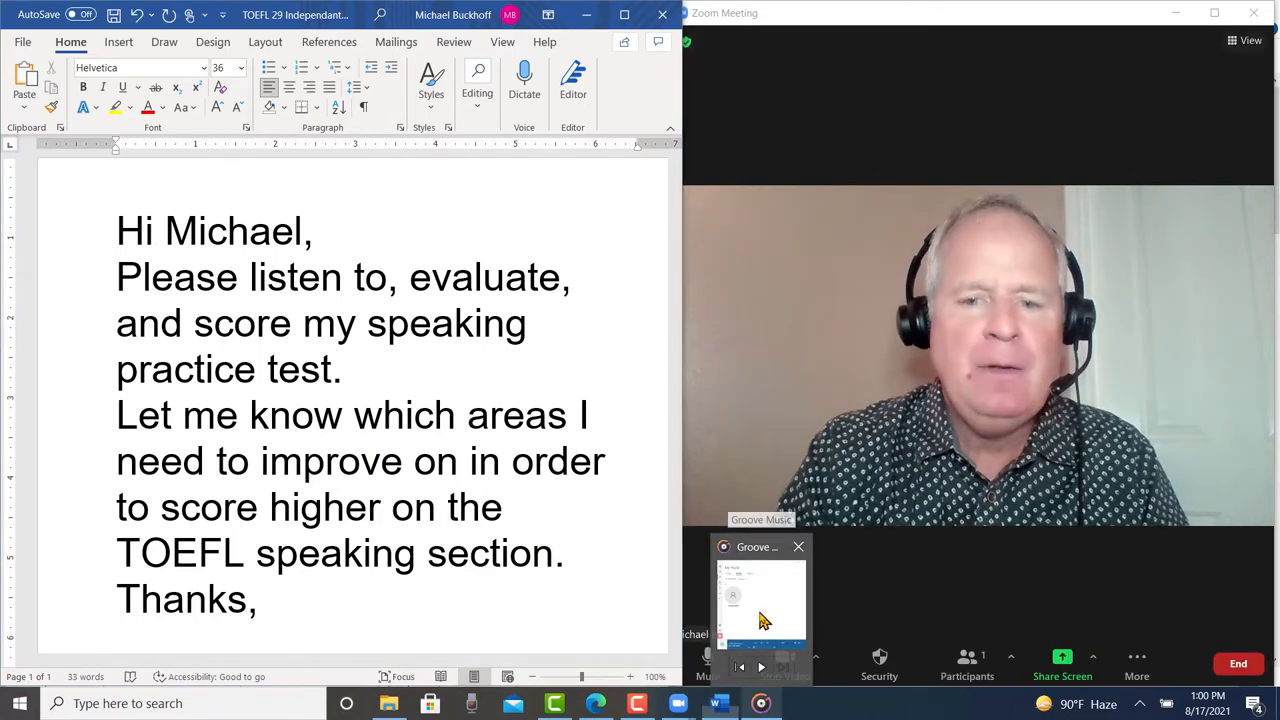
- Load the 46-second Voice Recorder track and play it from the start through to its end
{"action": "left_click", "coordinate": [760, 600]}
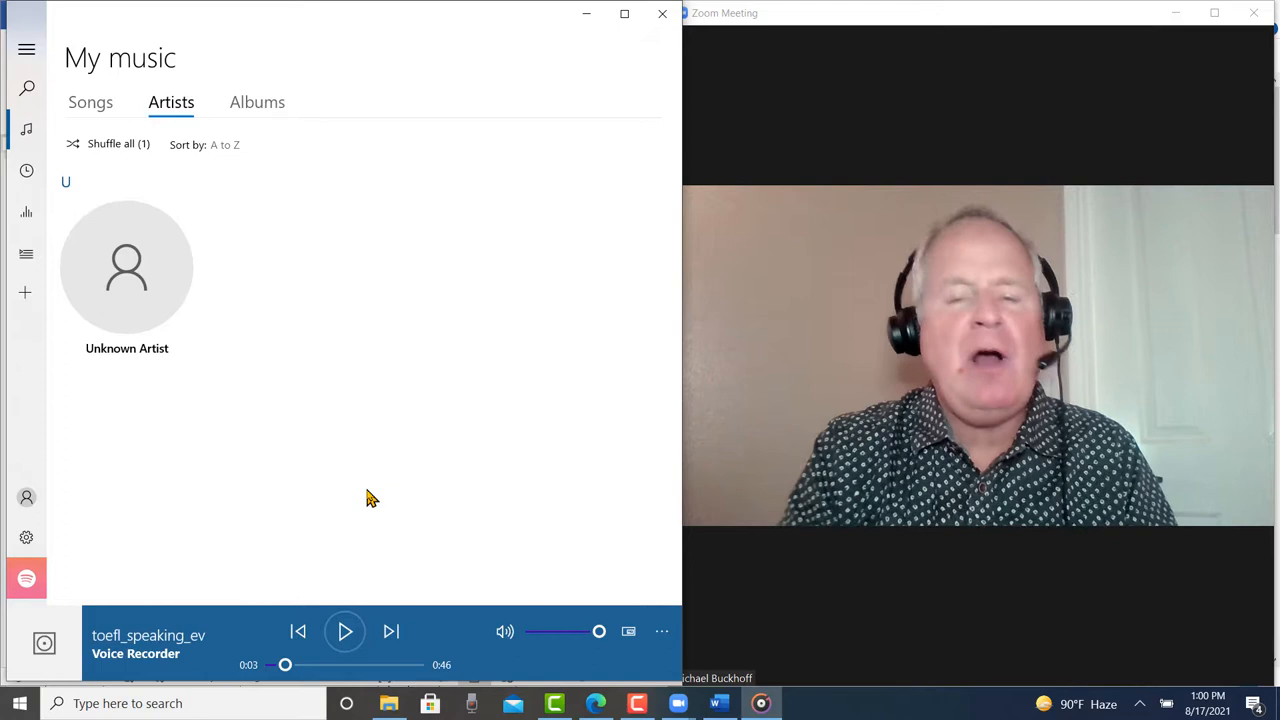
{"action": "mouse_move", "coordinate": [350, 476]}
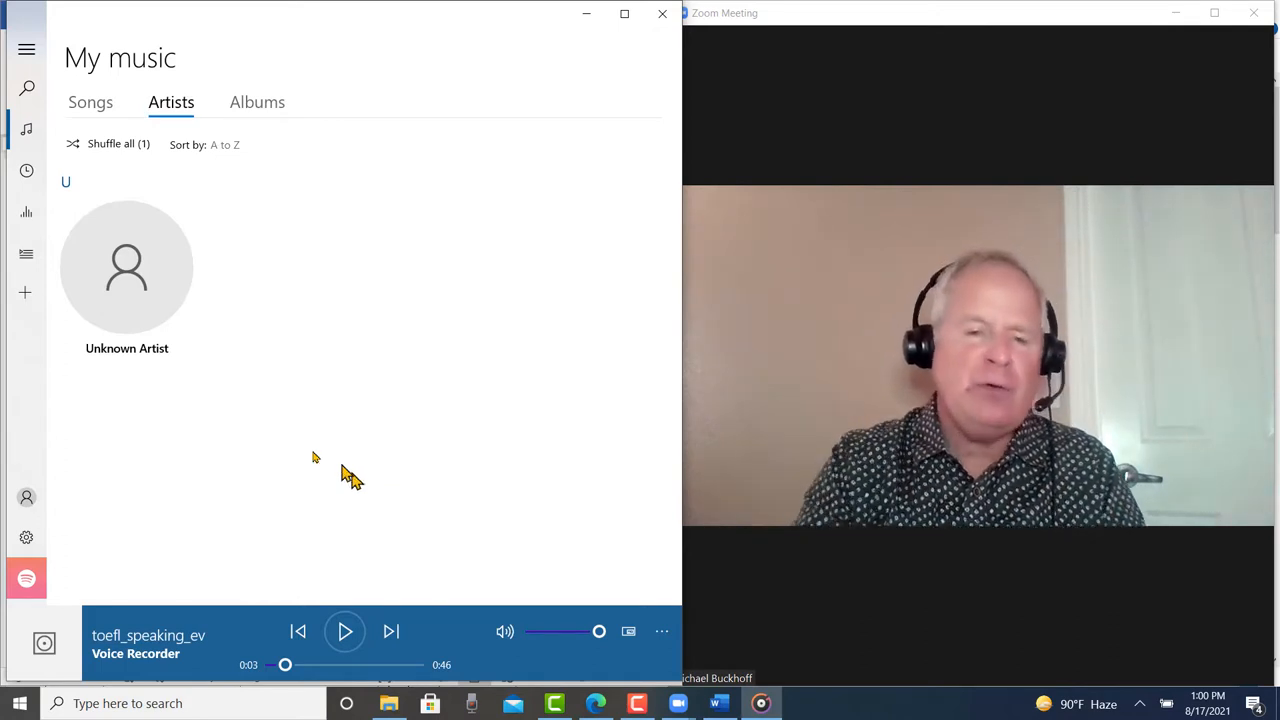
{"action": "left_click", "coordinate": [344, 632]}
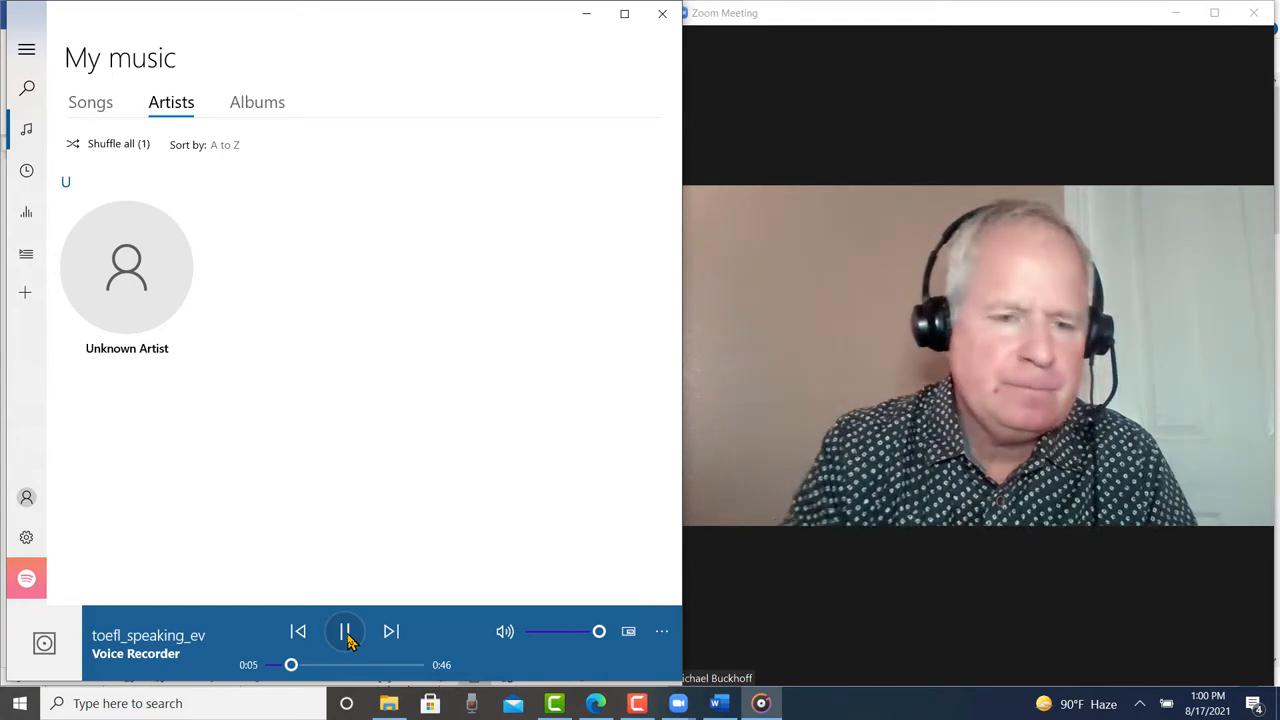
{"action": "left_click", "coordinate": [344, 632]}
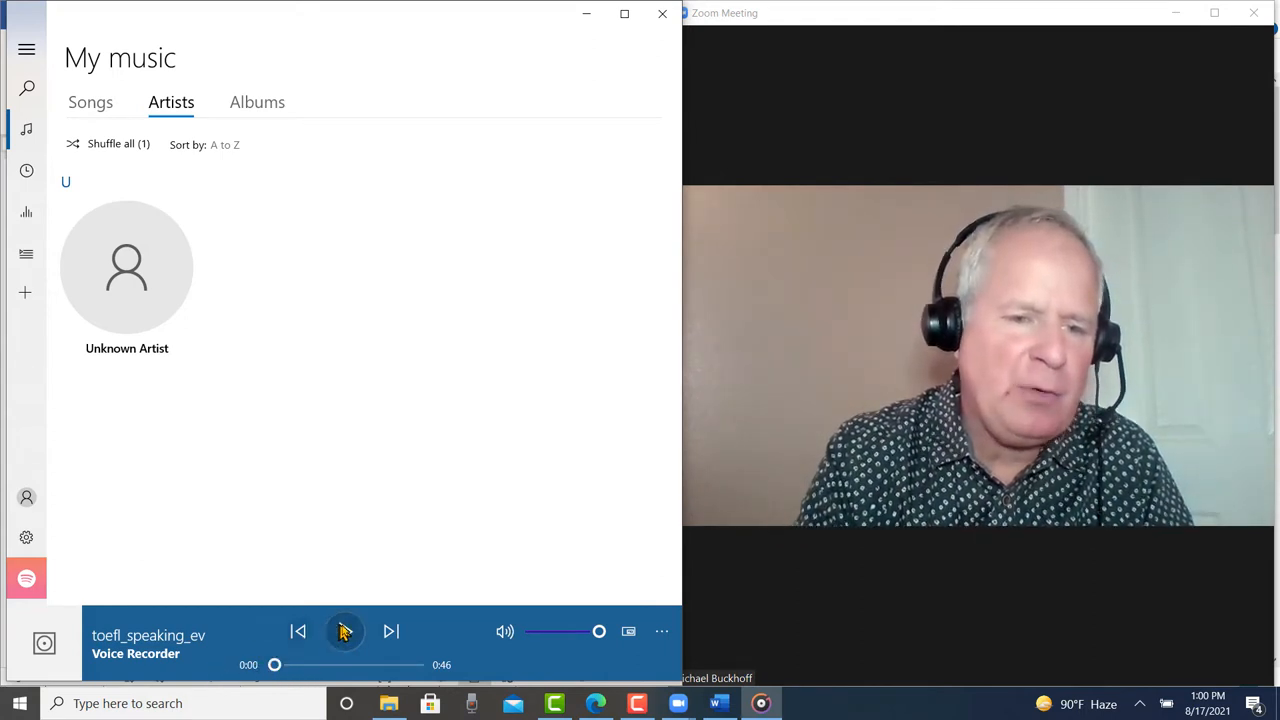
{"action": "left_click", "coordinate": [344, 632]}
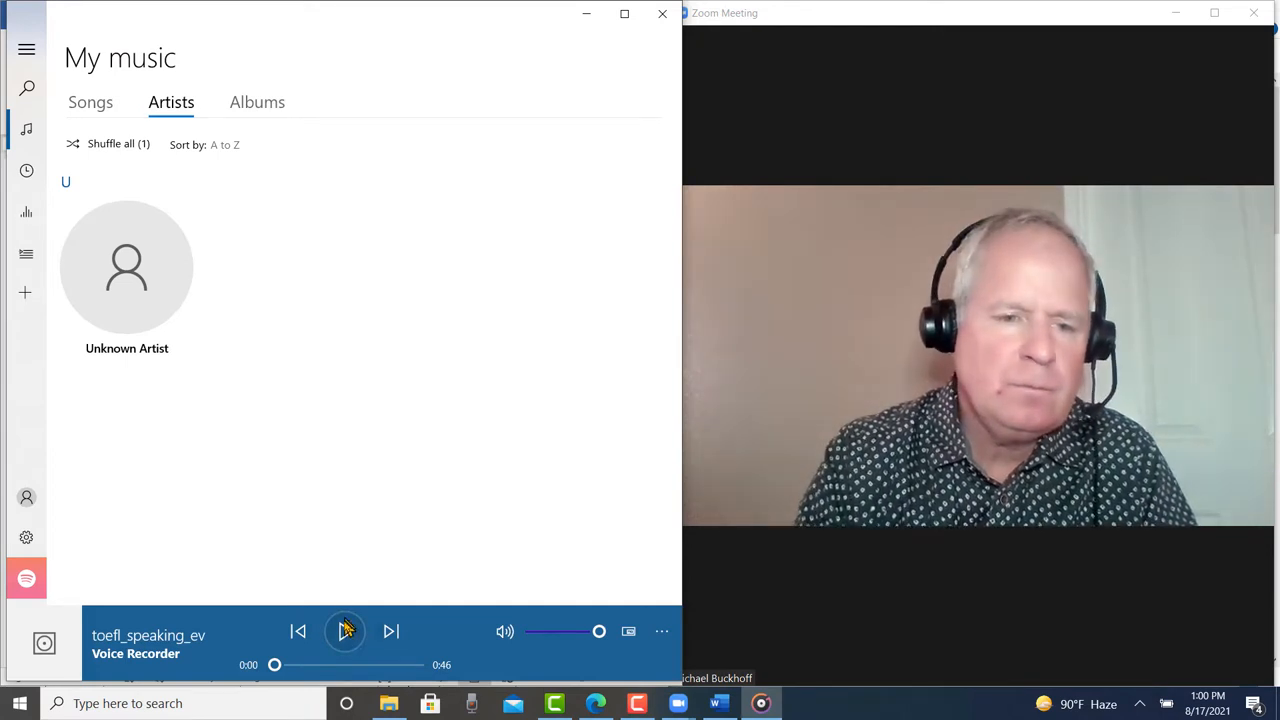
{"action": "left_click", "coordinate": [344, 632]}
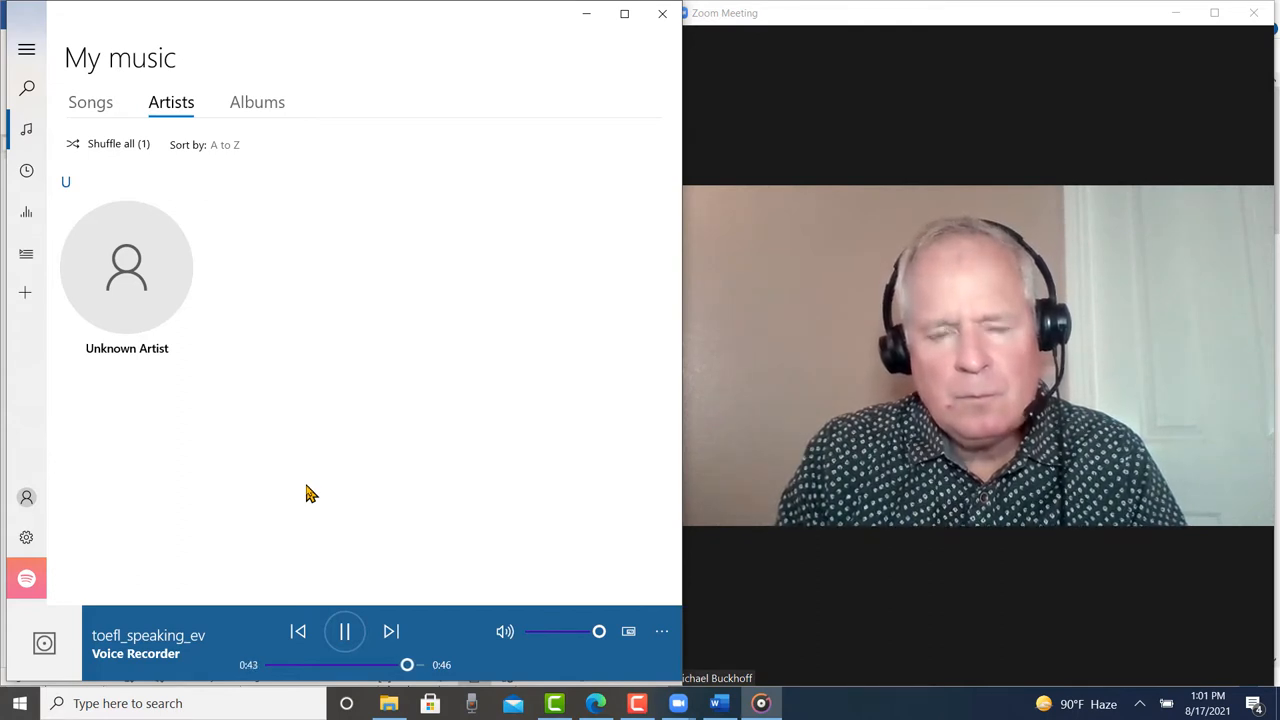
{"action": "left_click", "coordinate": [344, 632]}
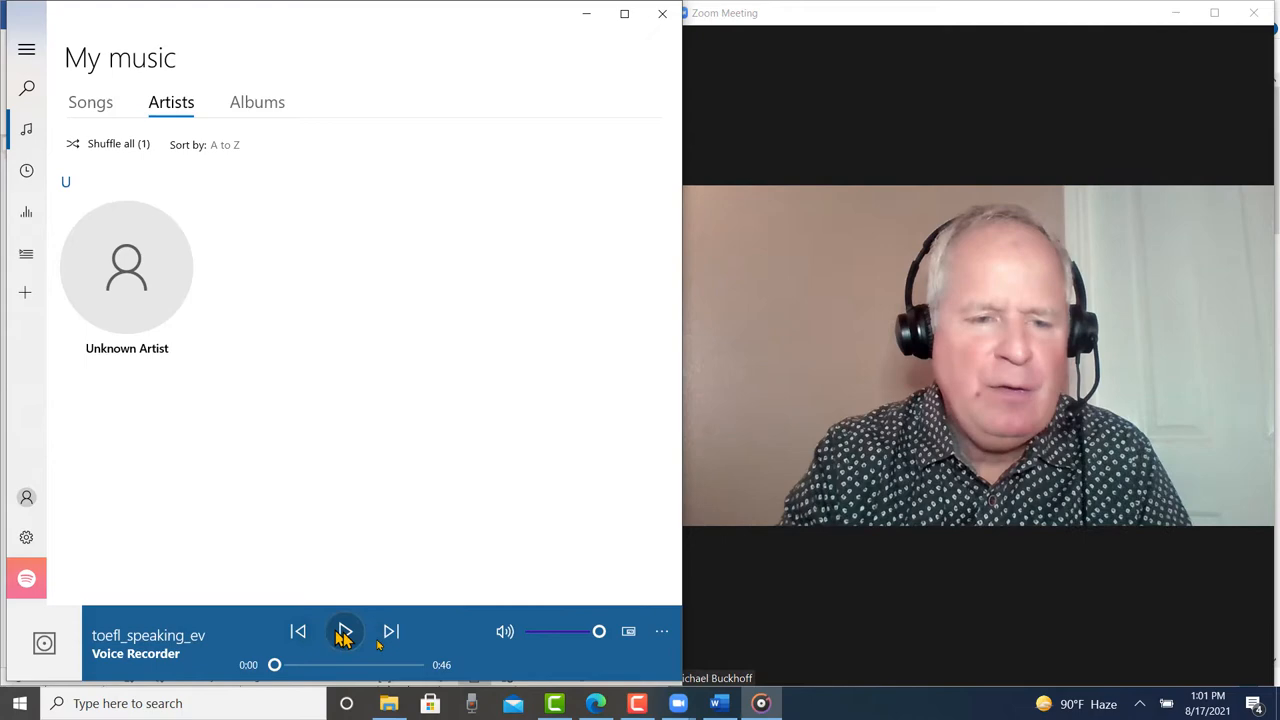
- Return to the rubric and zoom into the score 3 and score 2 language-use descriptions
{"action": "left_click", "coordinate": [596, 704]}
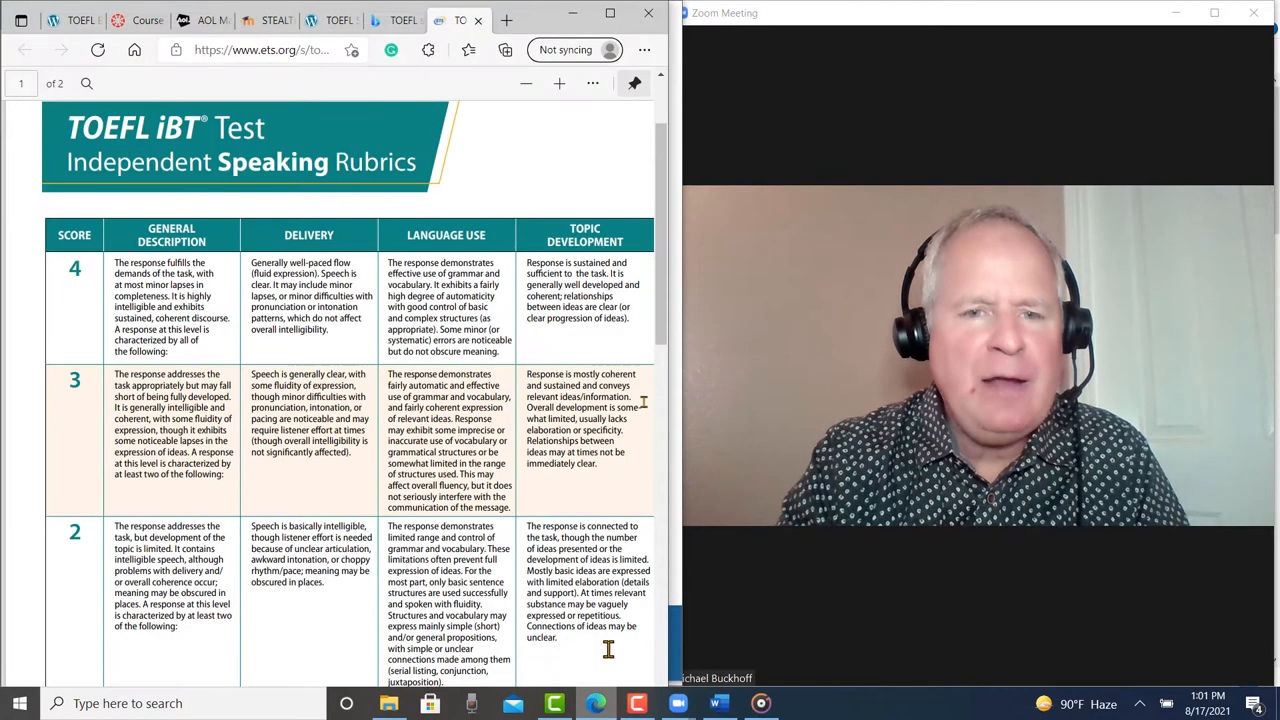
{"action": "scroll", "scroll_direction": "down", "scroll_amount": 3}
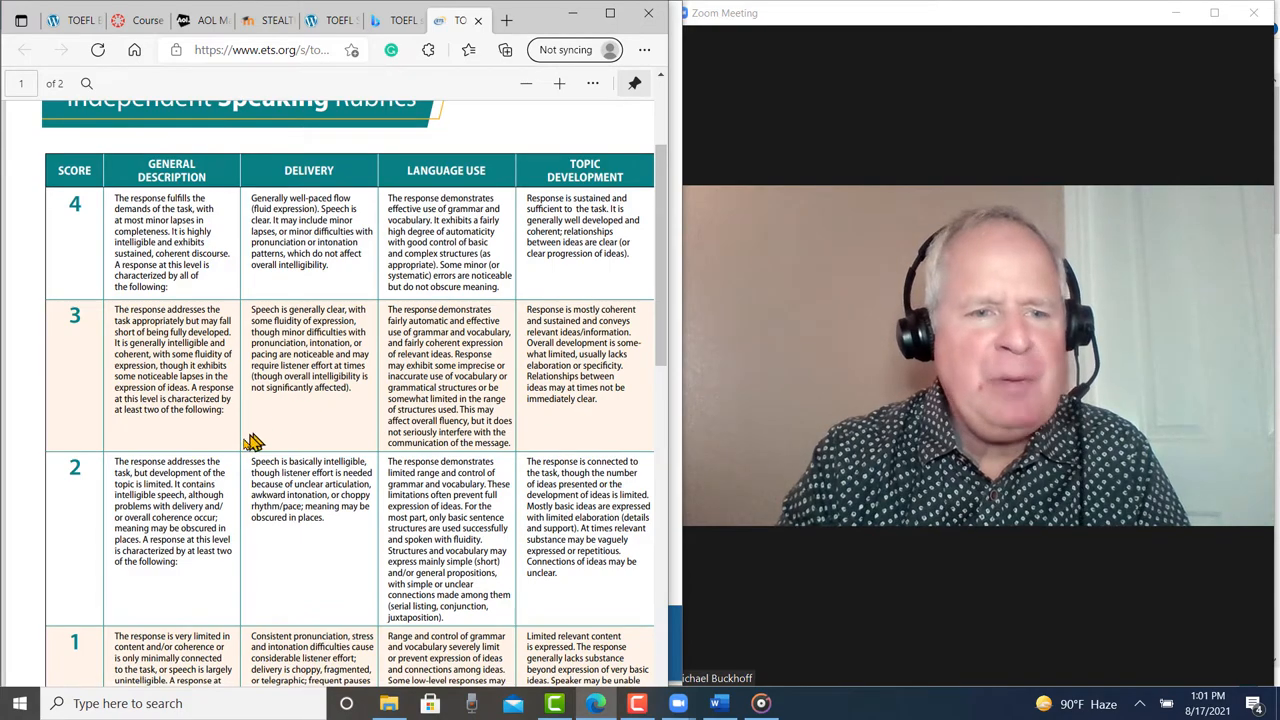
{"action": "scroll", "scroll_direction": "down", "scroll_amount": 3}
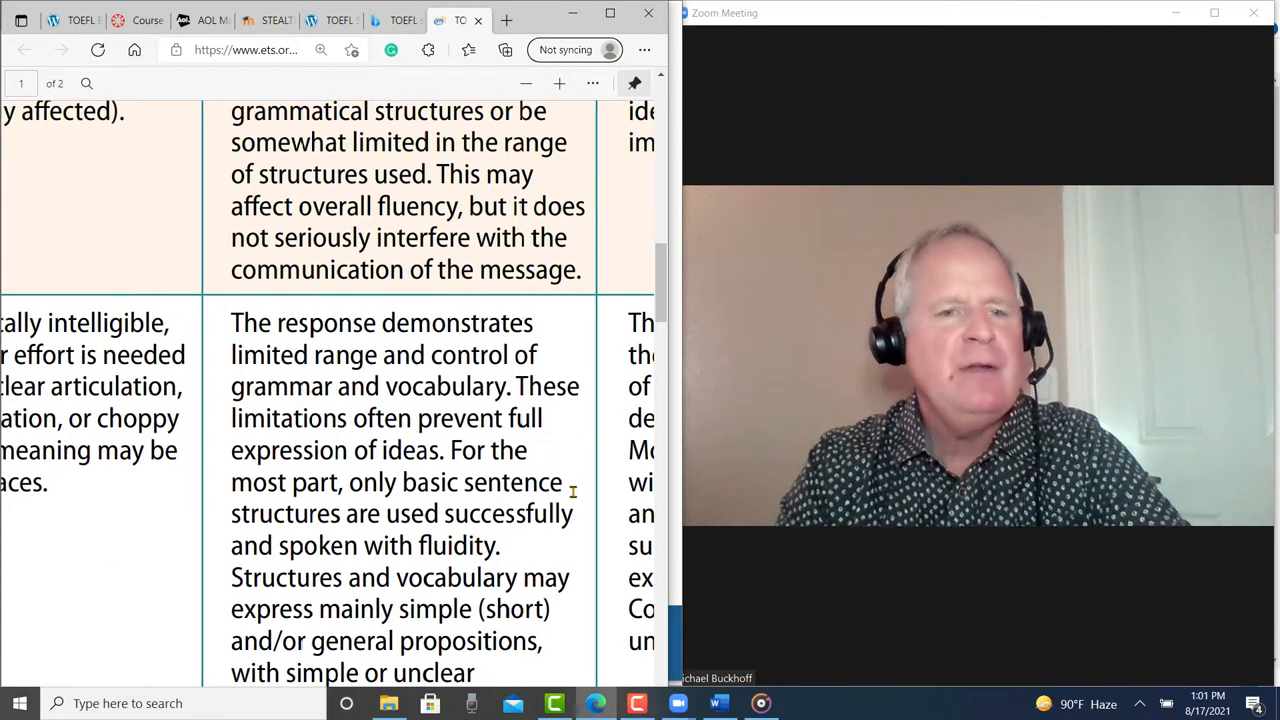
{"action": "scroll", "scroll_direction": "down", "scroll_amount": 3}
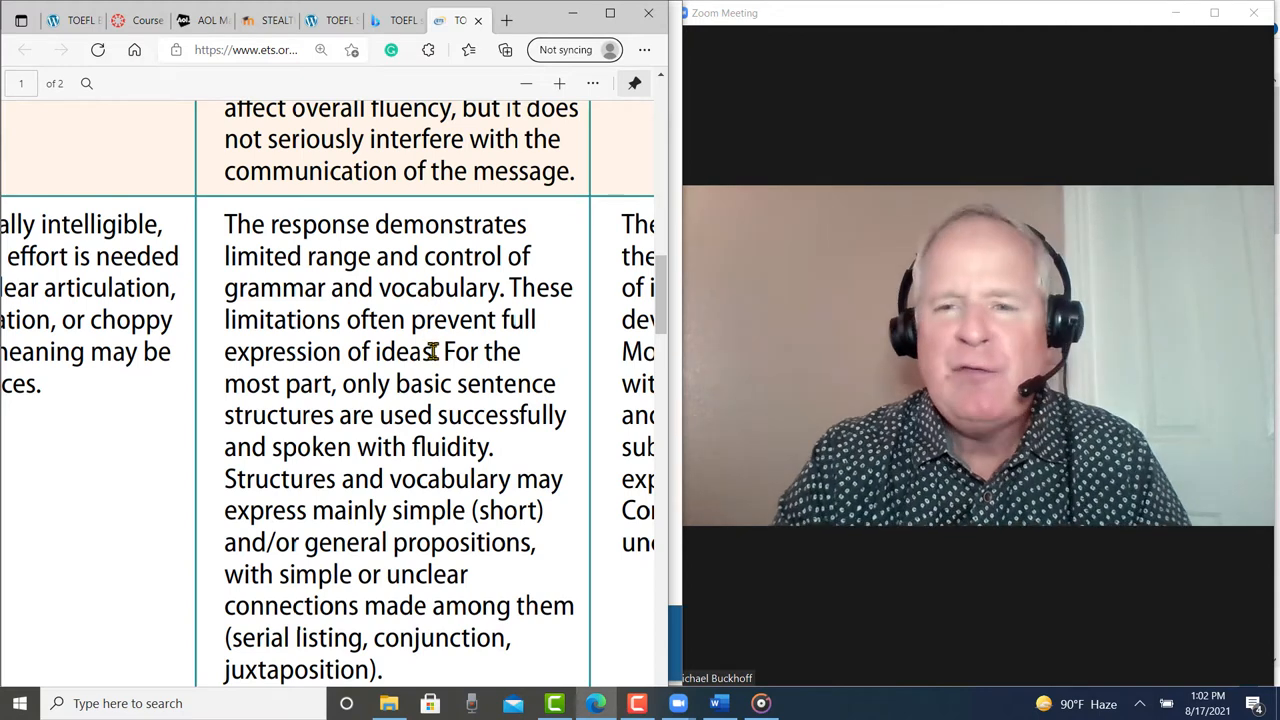
{"action": "mouse_move", "coordinate": [416, 458]}
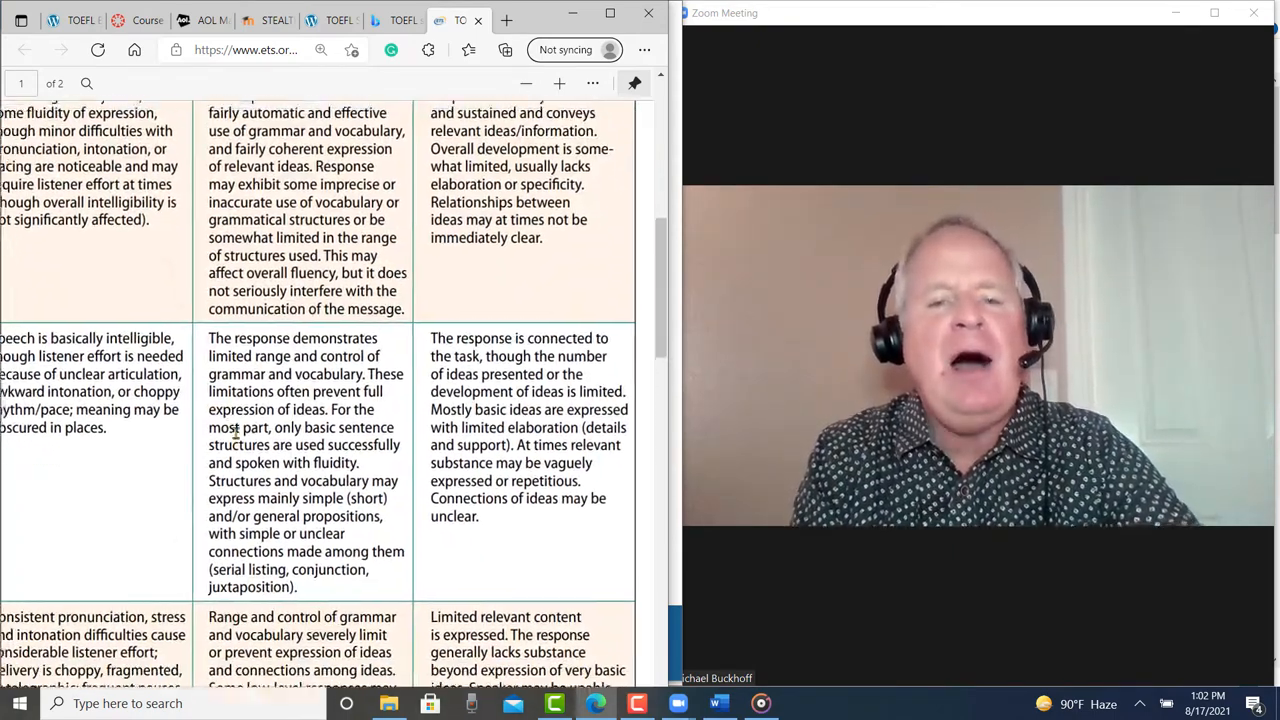
{"action": "scroll", "scroll_direction": "down", "scroll_amount": 3}
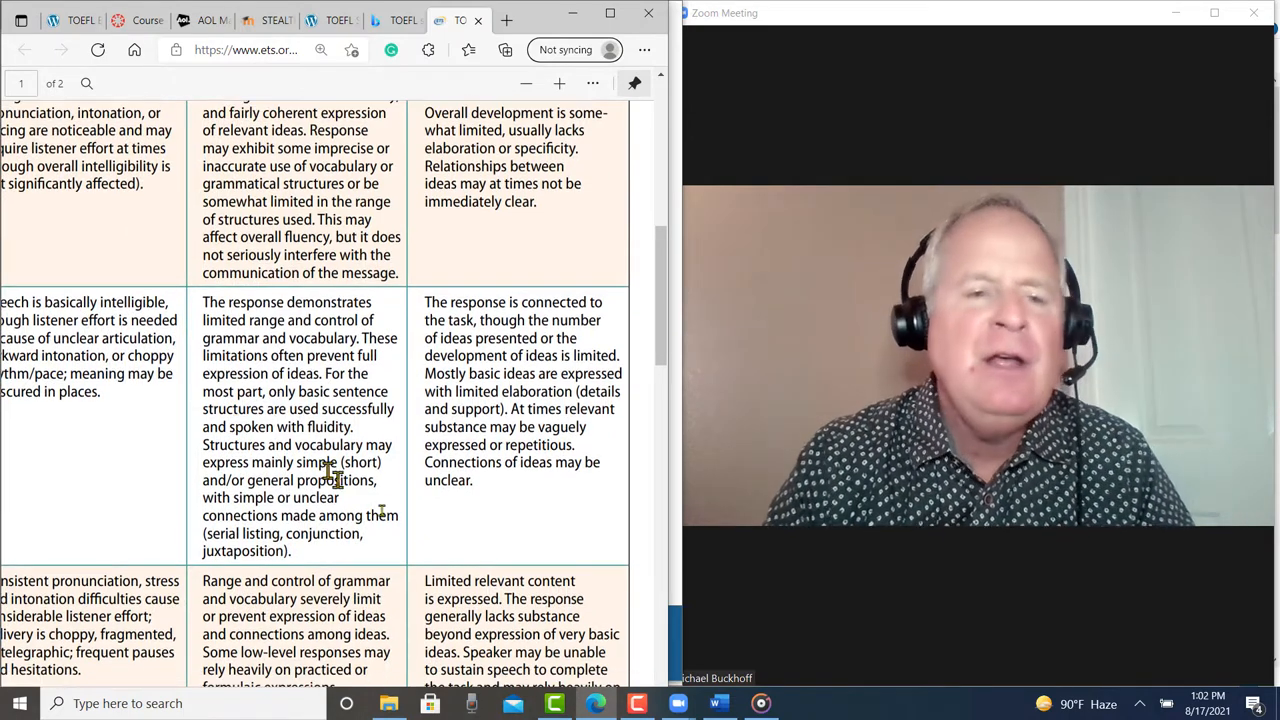
{"action": "left_click", "coordinate": [760, 704]}
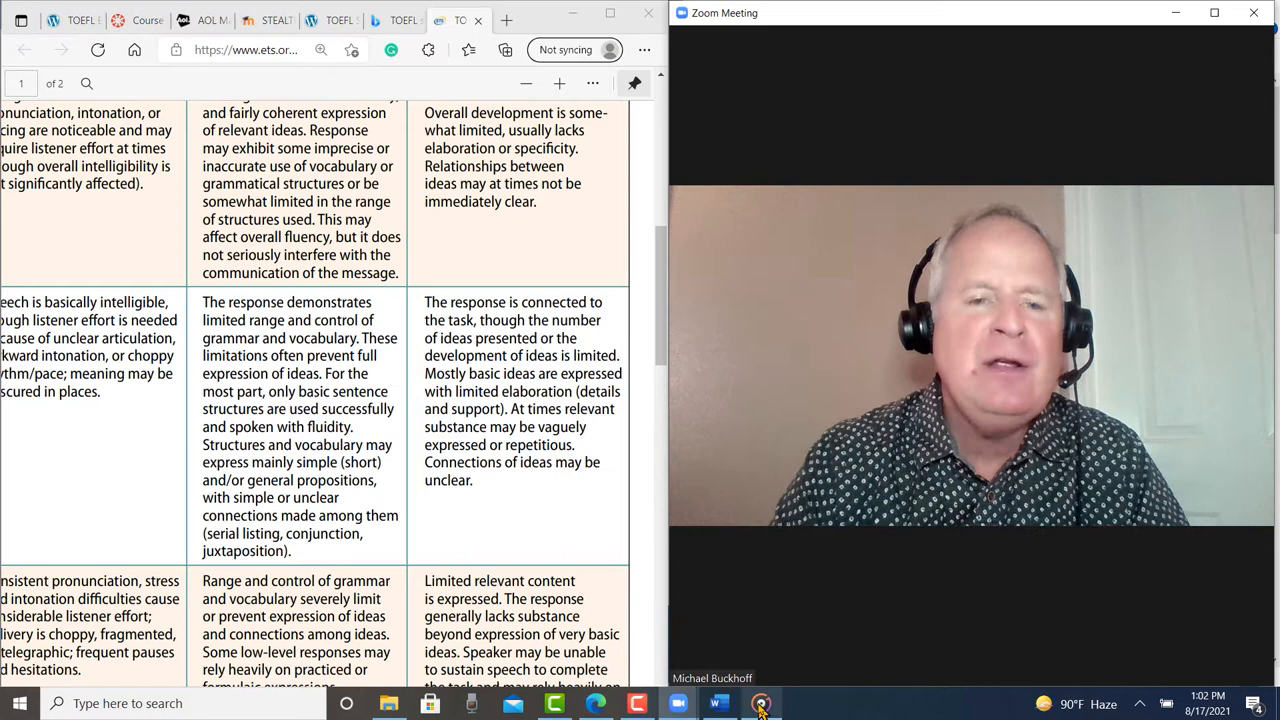
- Replay the recording in short bursts with pauses for comment, reaching about 0:13
{"action": "left_click", "coordinate": [760, 704]}
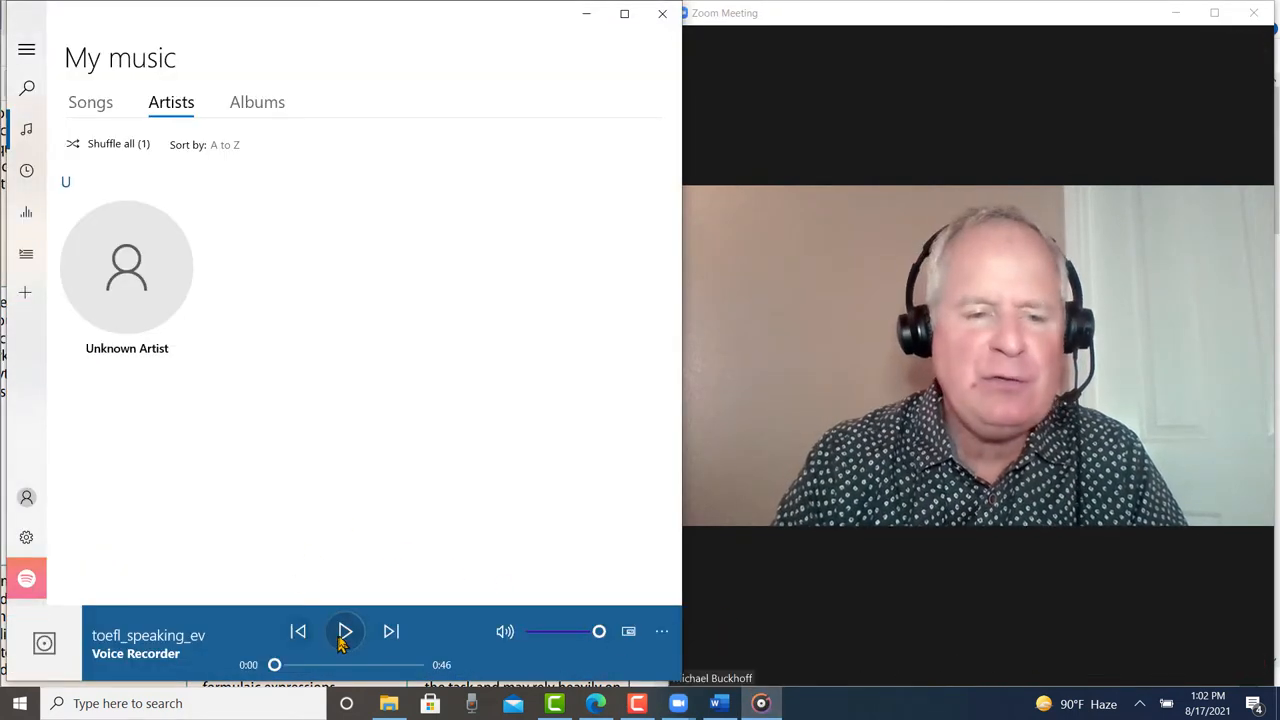
{"action": "left_click", "coordinate": [344, 632]}
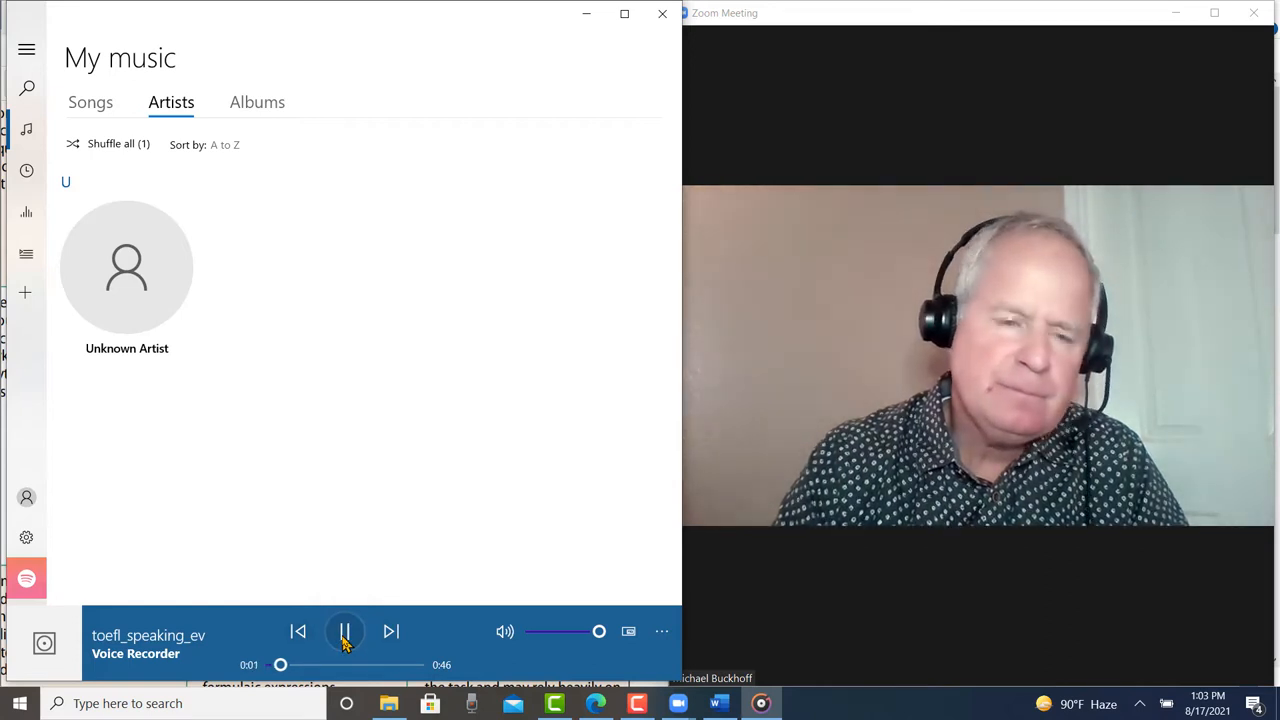
{"action": "left_click", "coordinate": [344, 632]}
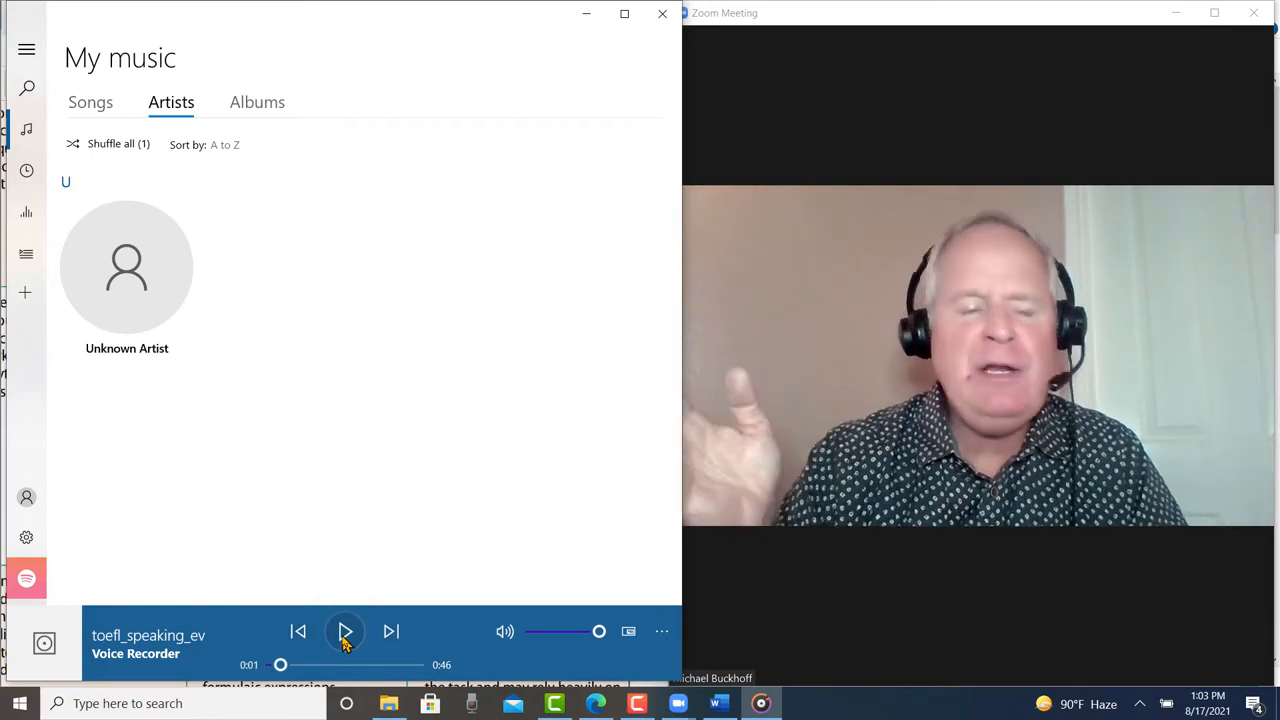
{"action": "left_click", "coordinate": [344, 632]}
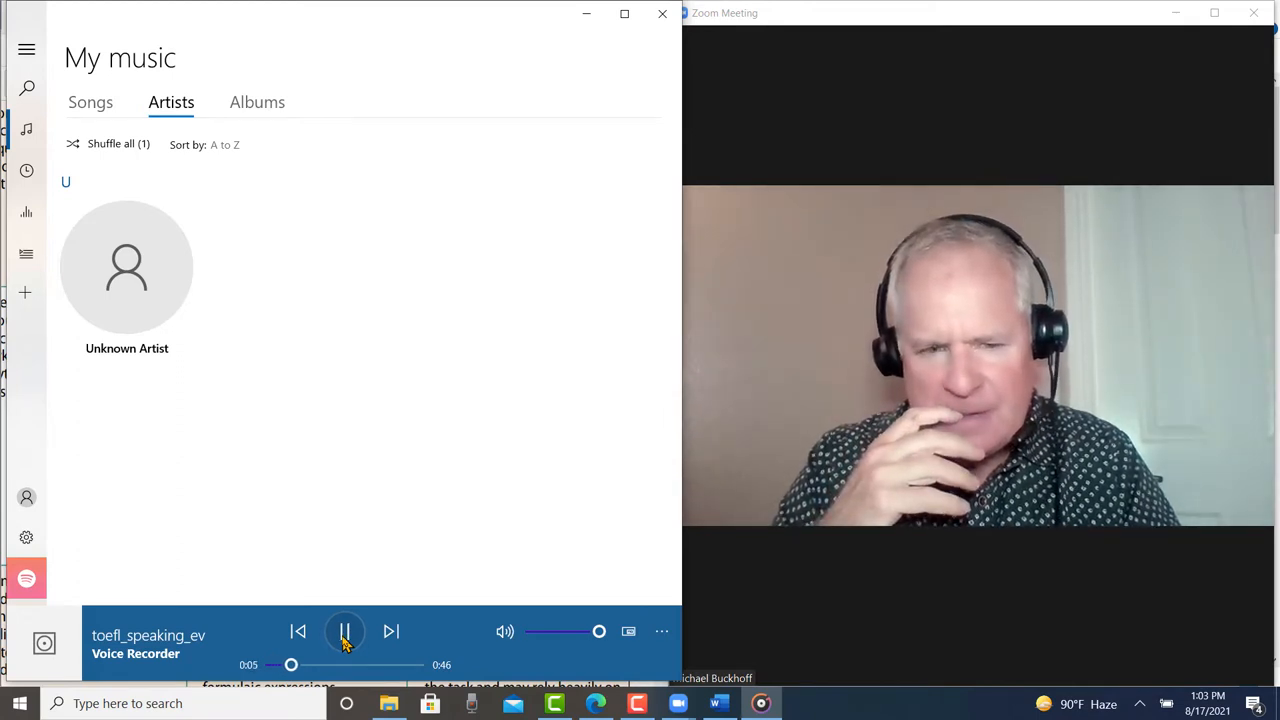
{"action": "left_click", "coordinate": [344, 632]}
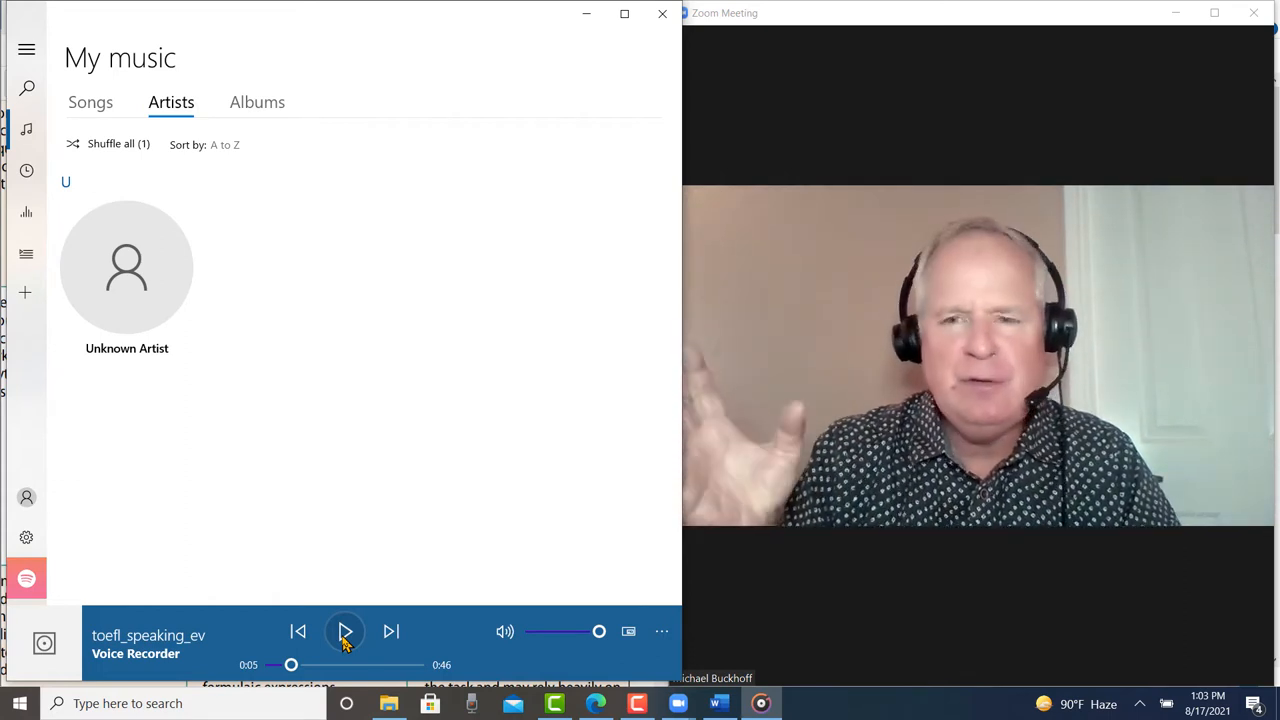
{"action": "left_click", "coordinate": [344, 632]}
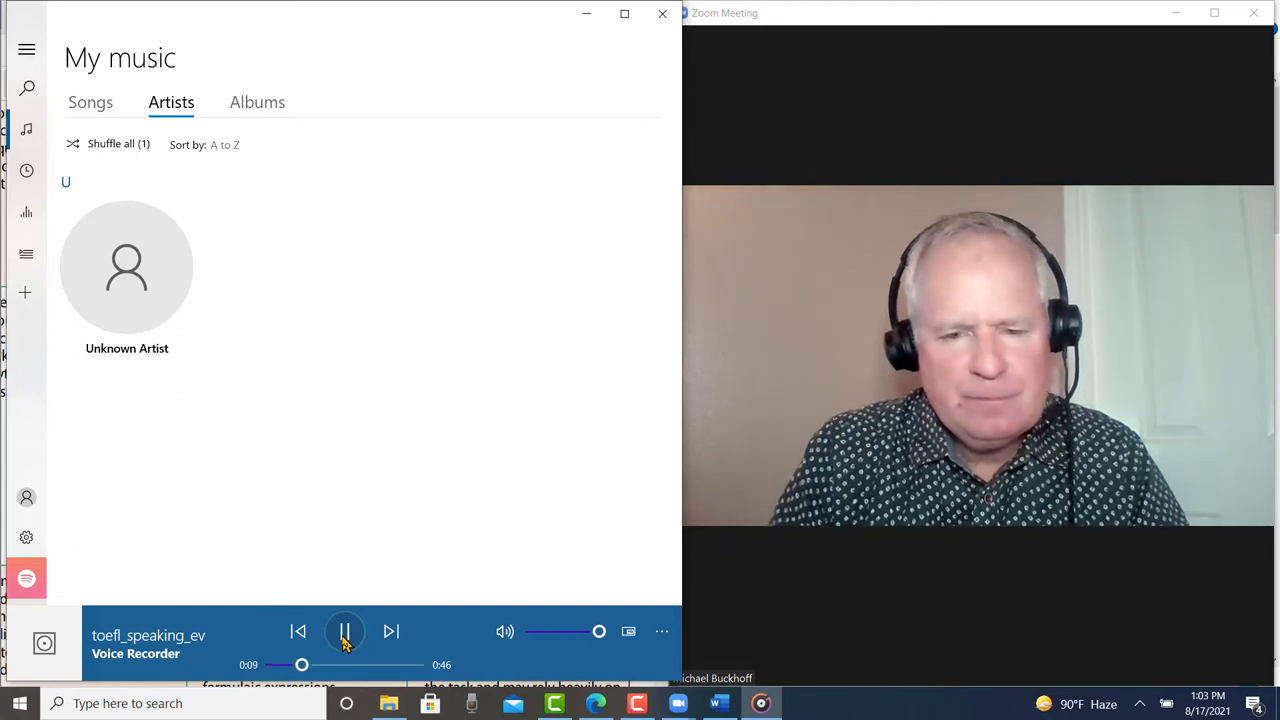
{"action": "left_click", "coordinate": [344, 632]}
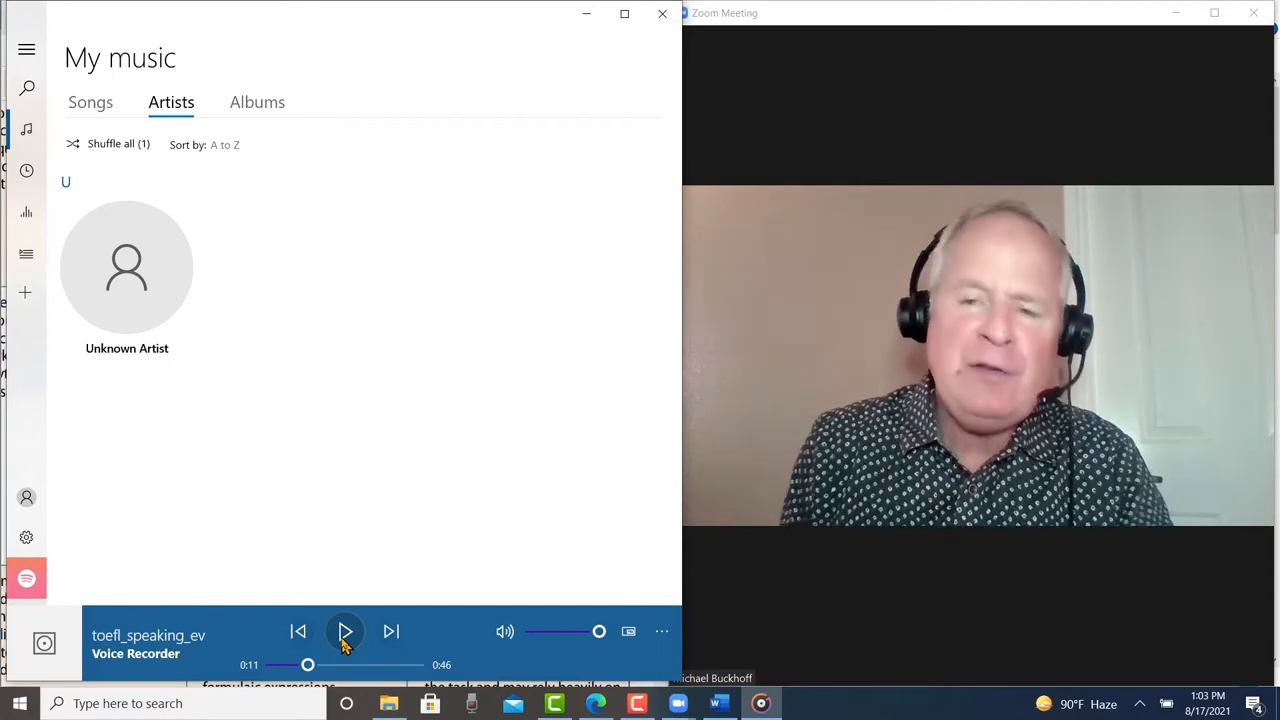
{"action": "left_click", "coordinate": [344, 632]}
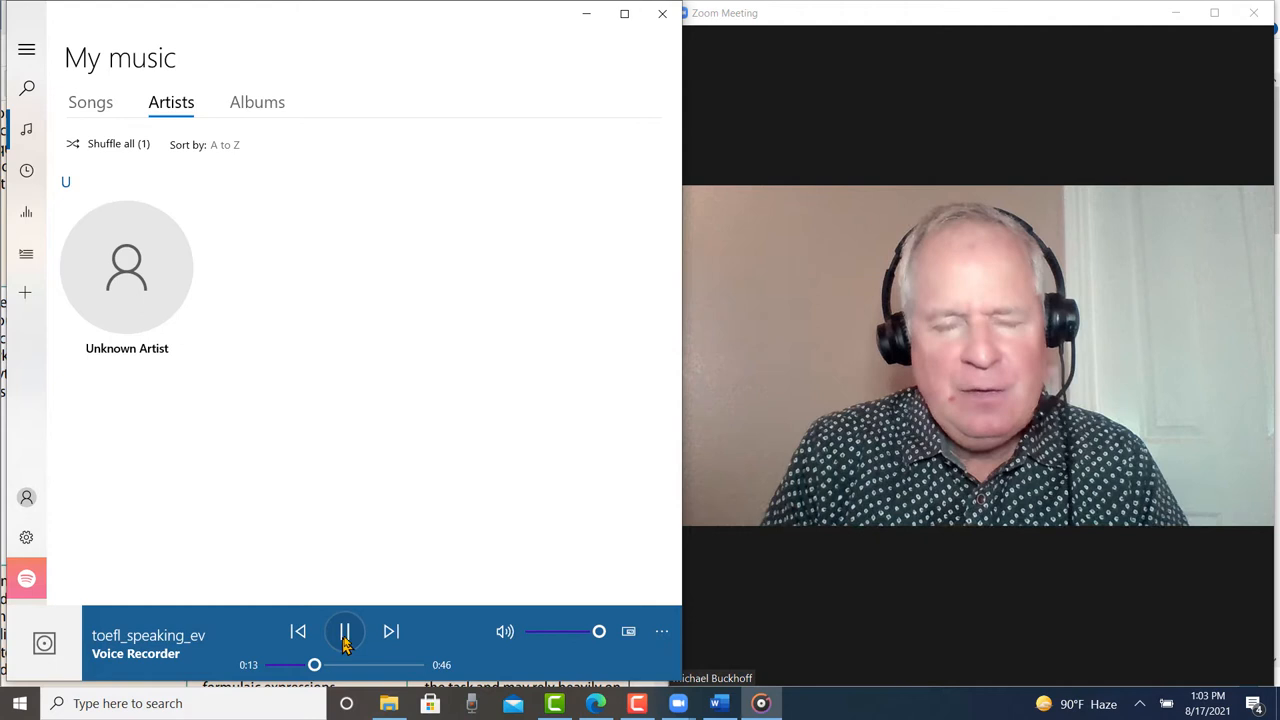
- Pause the recording at 0:13 for comment, then resume toward 0:17
{"action": "left_click", "coordinate": [344, 632]}
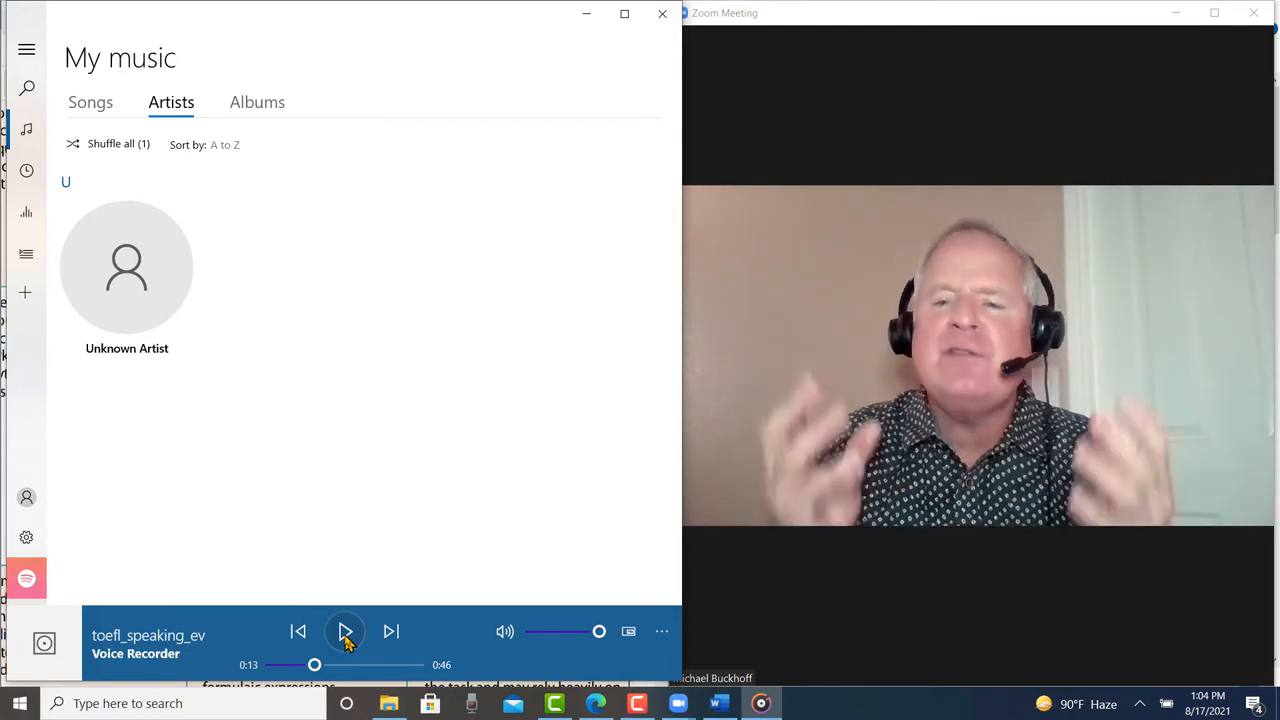
{"action": "left_click", "coordinate": [344, 632]}
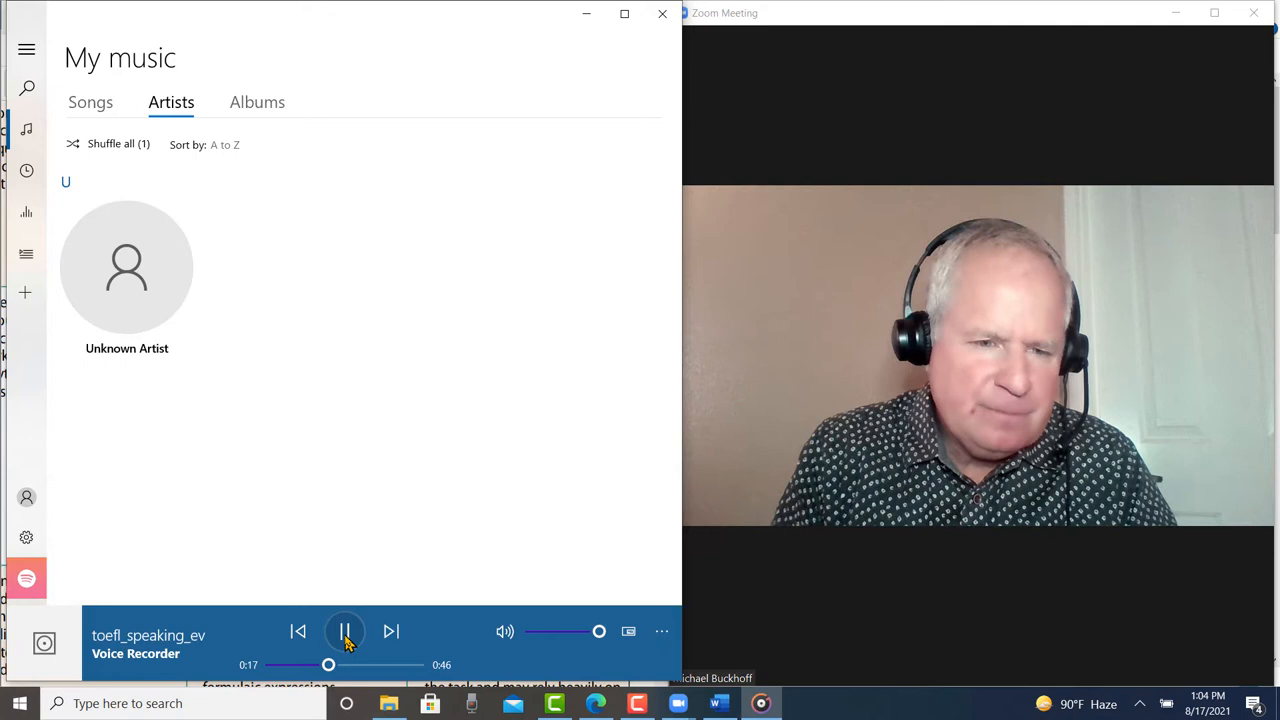
- Pause the recording around 0:18 for comment, then resume past 0:28
{"action": "left_click", "coordinate": [344, 632]}
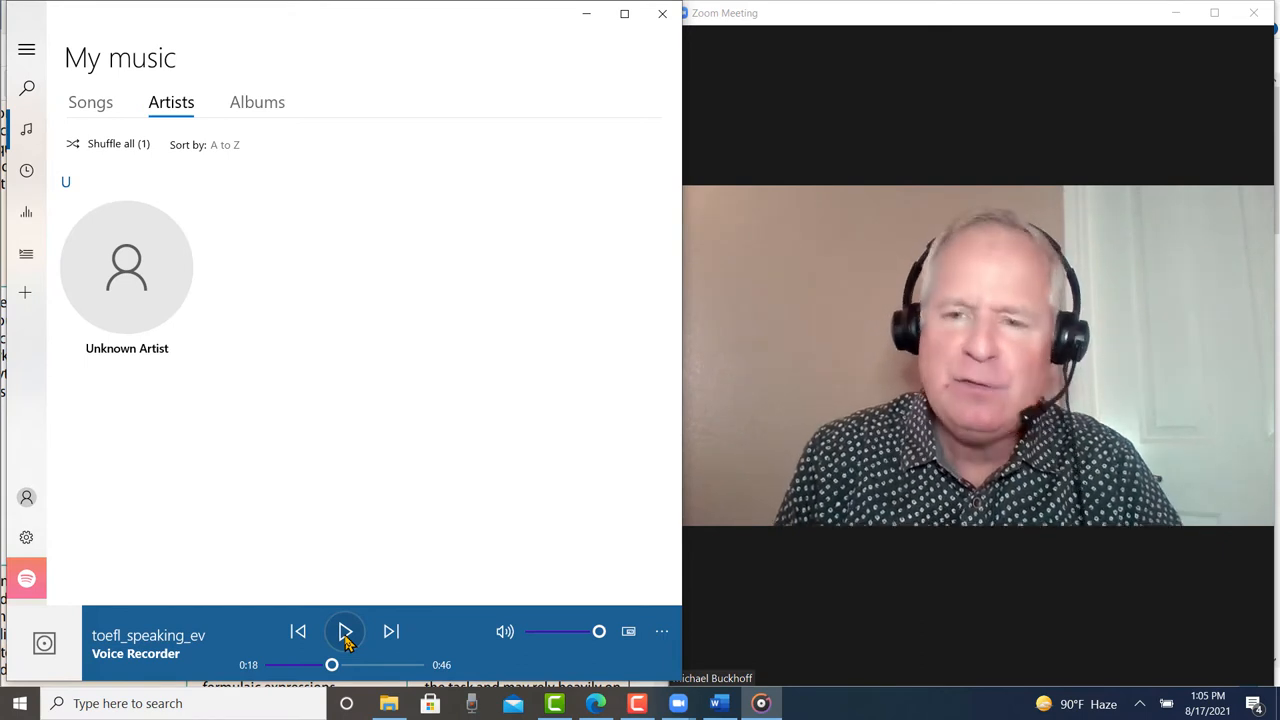
{"action": "left_click", "coordinate": [344, 632]}
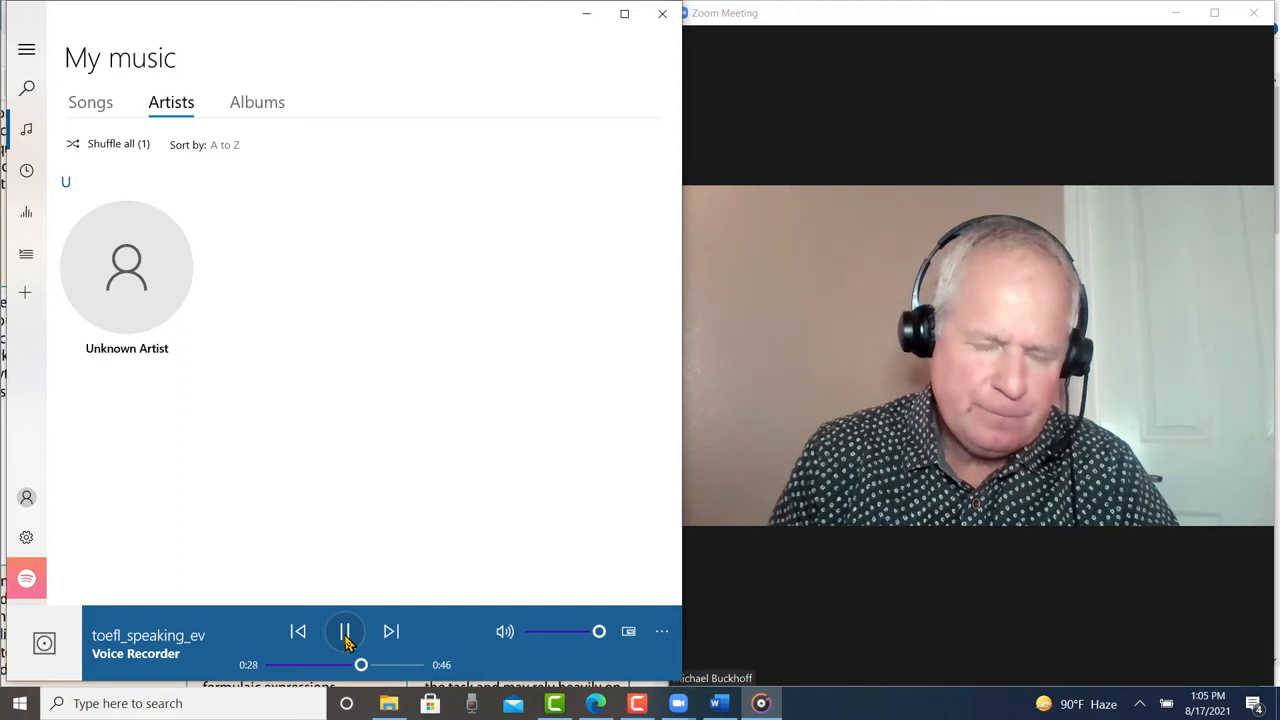
- Pause at 0:30, resume, and leave the recording stopped at 0:36 of 46 seconds
{"action": "left_click", "coordinate": [344, 632]}
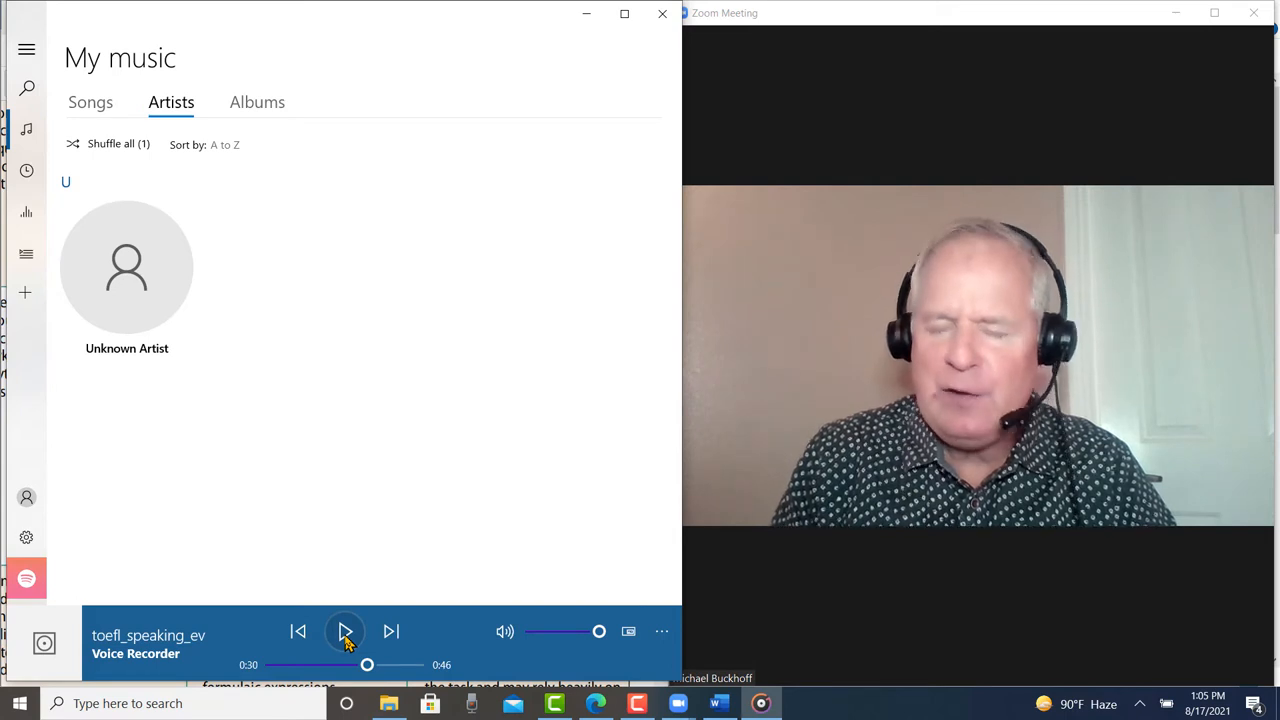
{"action": "left_click", "coordinate": [344, 632]}
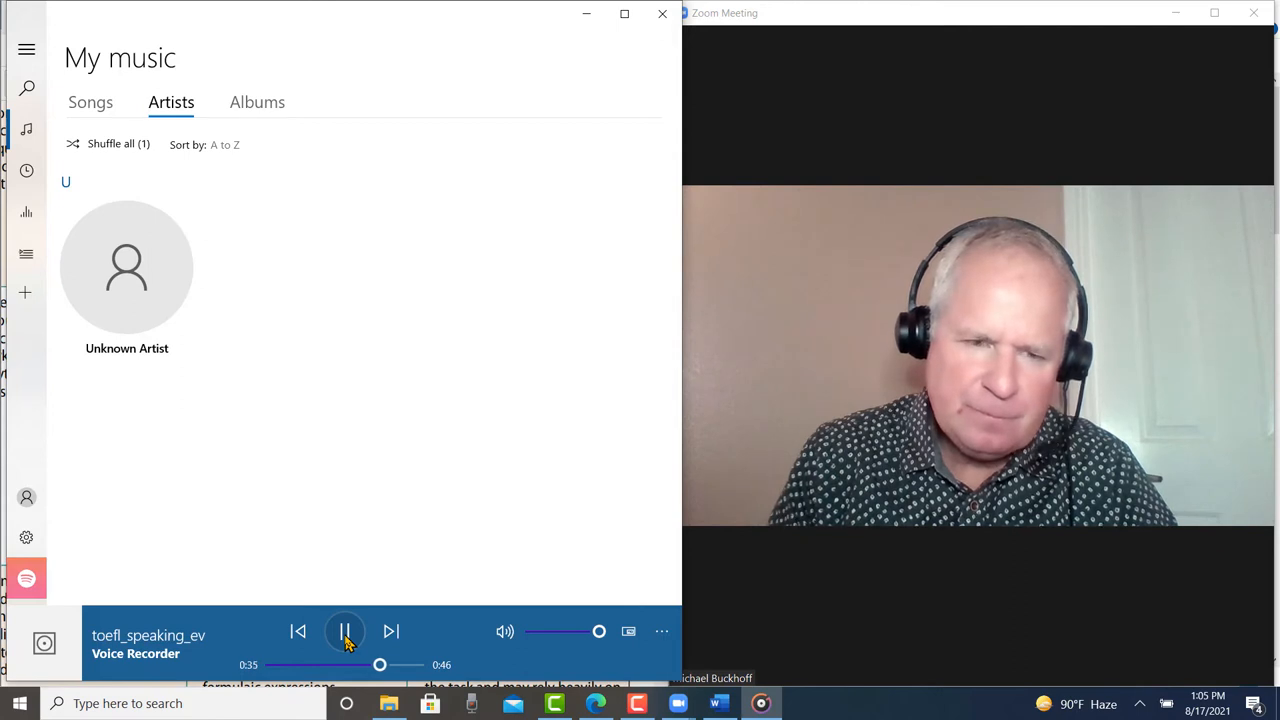
{"action": "left_click", "coordinate": [344, 632]}
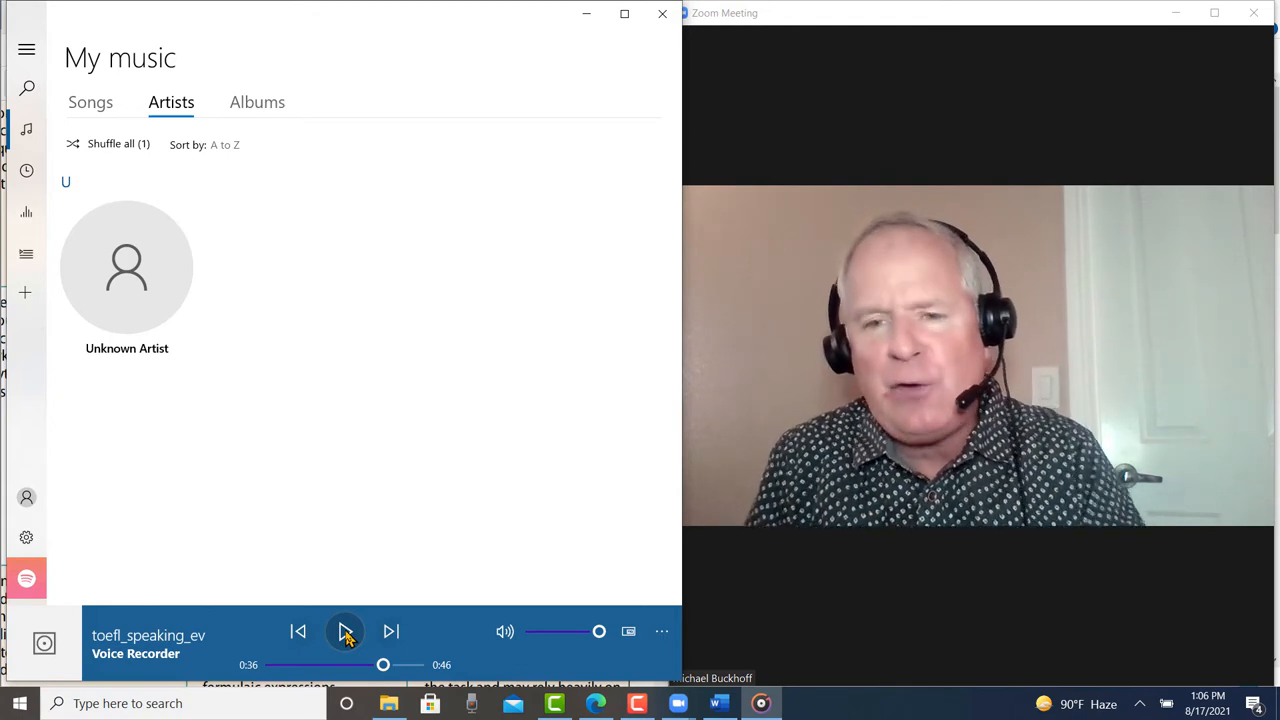
- Play the response to 0:45, stop it, and maximize the Zoom Meeting window
{"action": "left_click", "coordinate": [344, 632]}
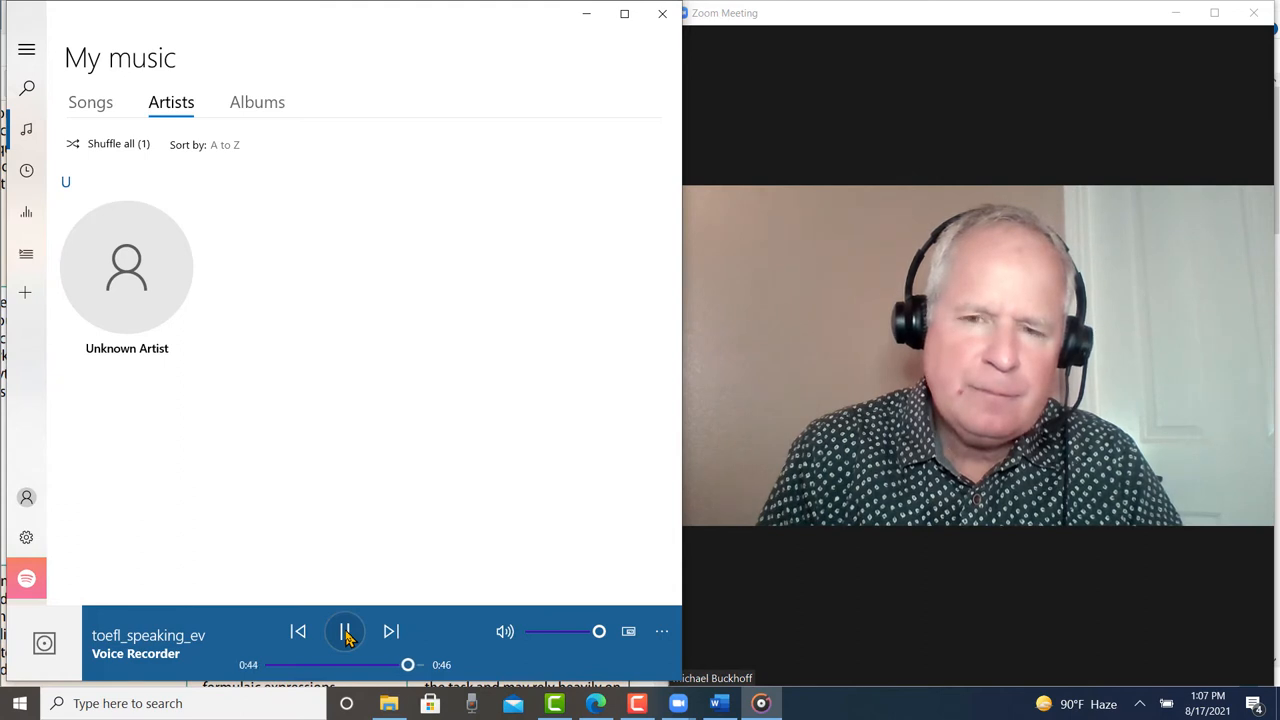
{"action": "left_click", "coordinate": [344, 632]}
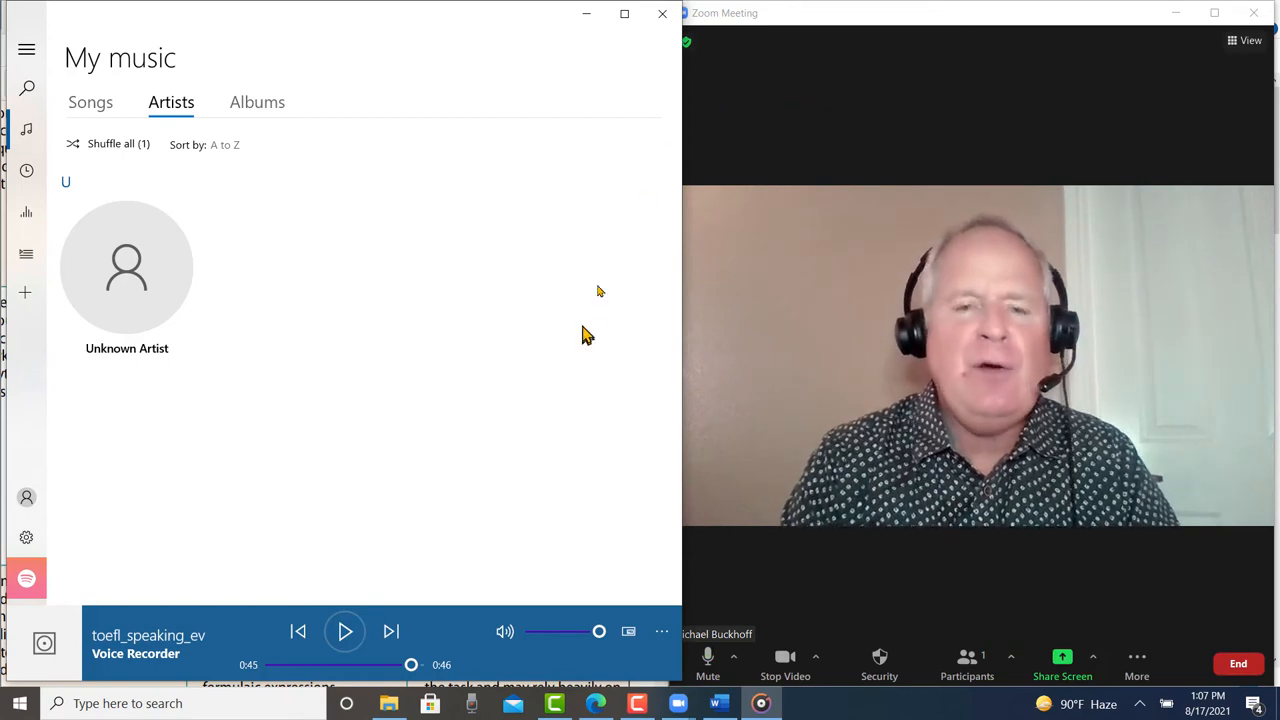
{"action": "left_click", "coordinate": [1214, 12]}
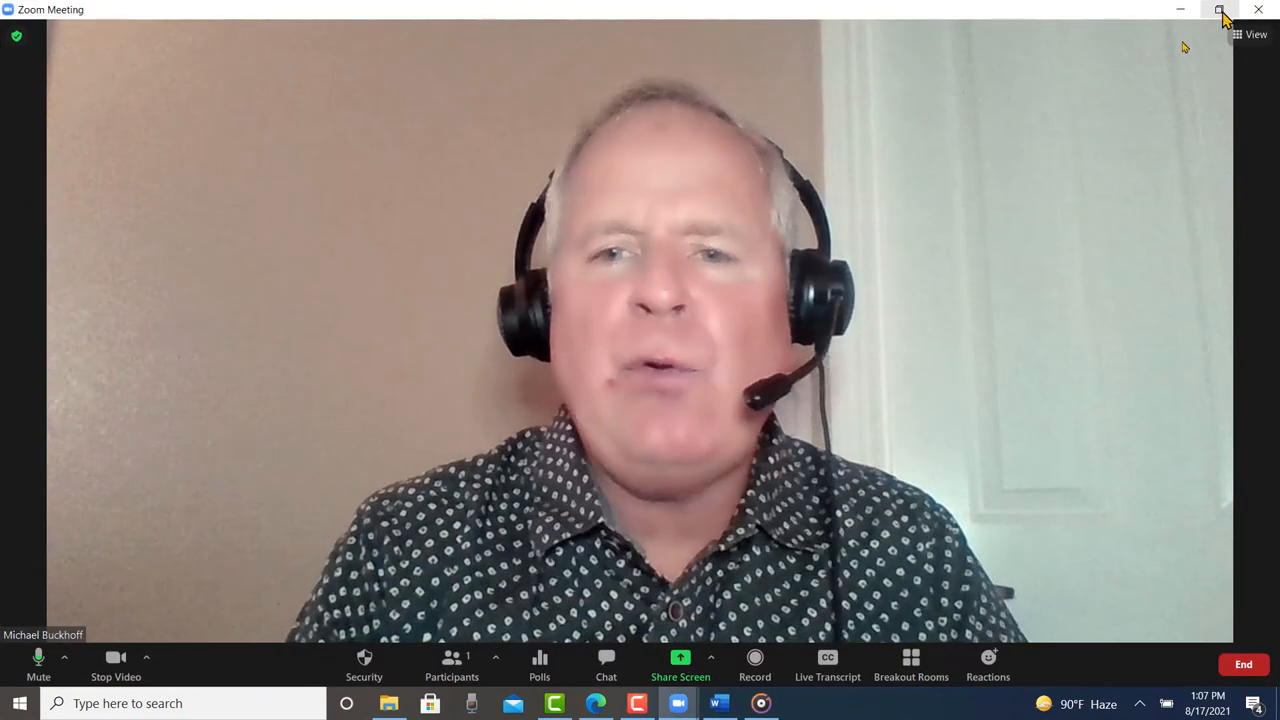